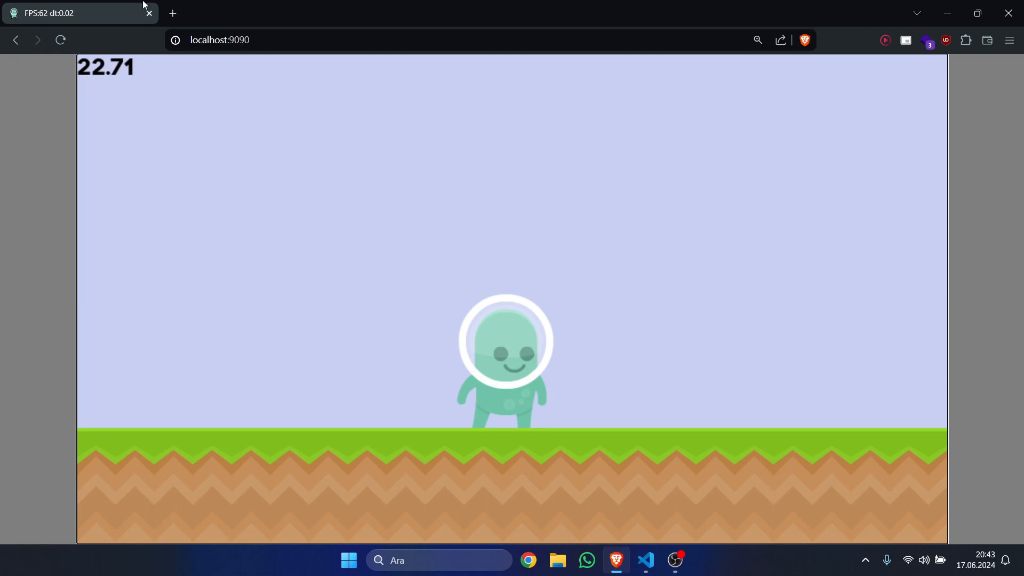
Switch from the platformer demo in Brave to the project's main.py in VS Code.
left_click(646, 560)
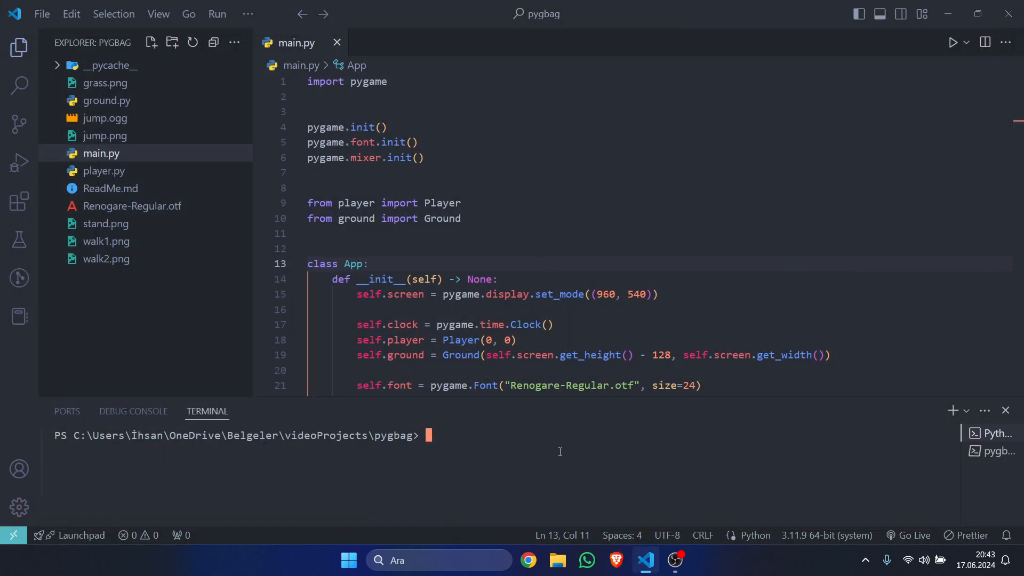
Run pip install pygbag (0.9.1 already installed), then clear the terminal.
type("pip in")
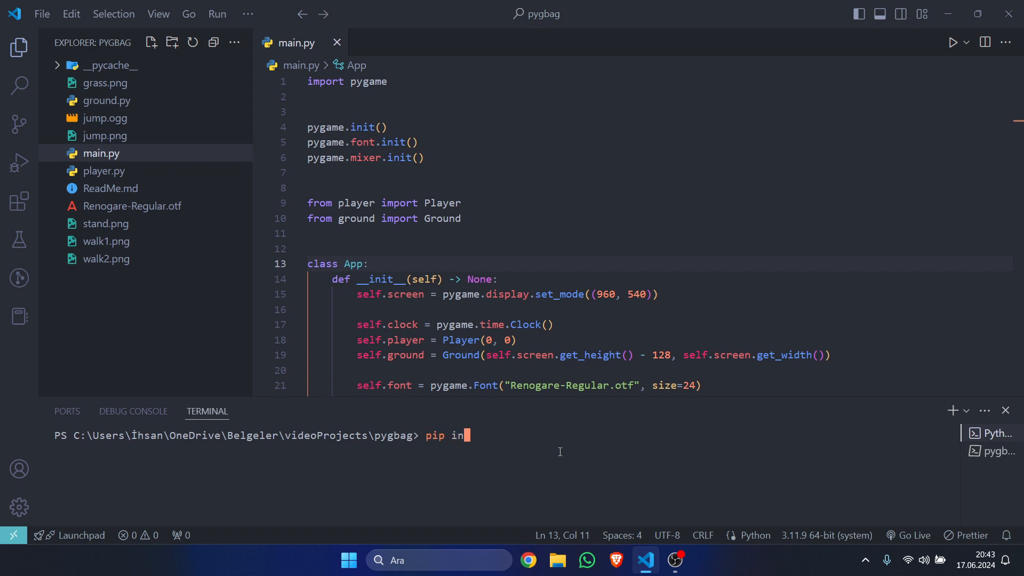
type("stall pygbag")
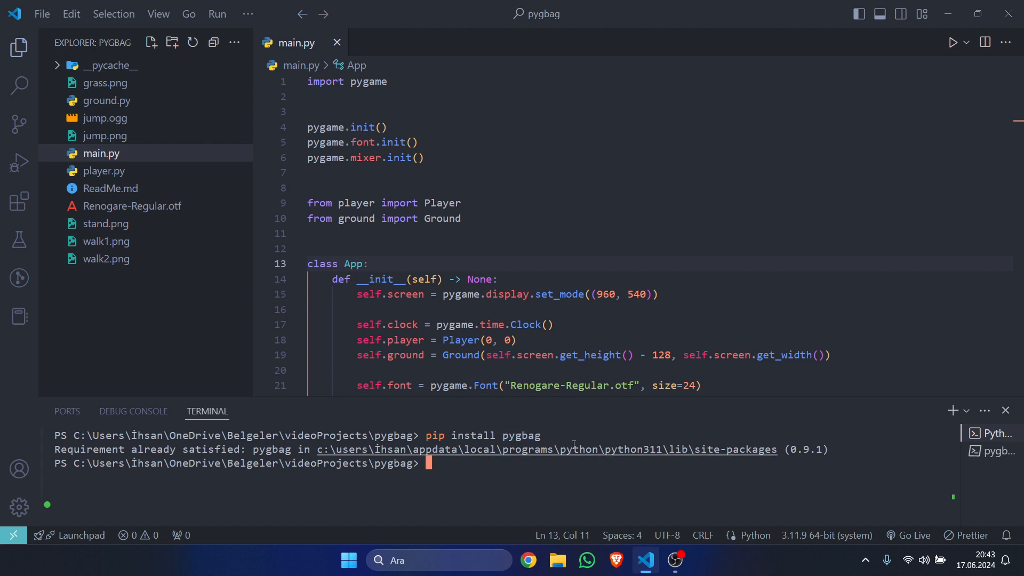
mouse_move(481, 440)
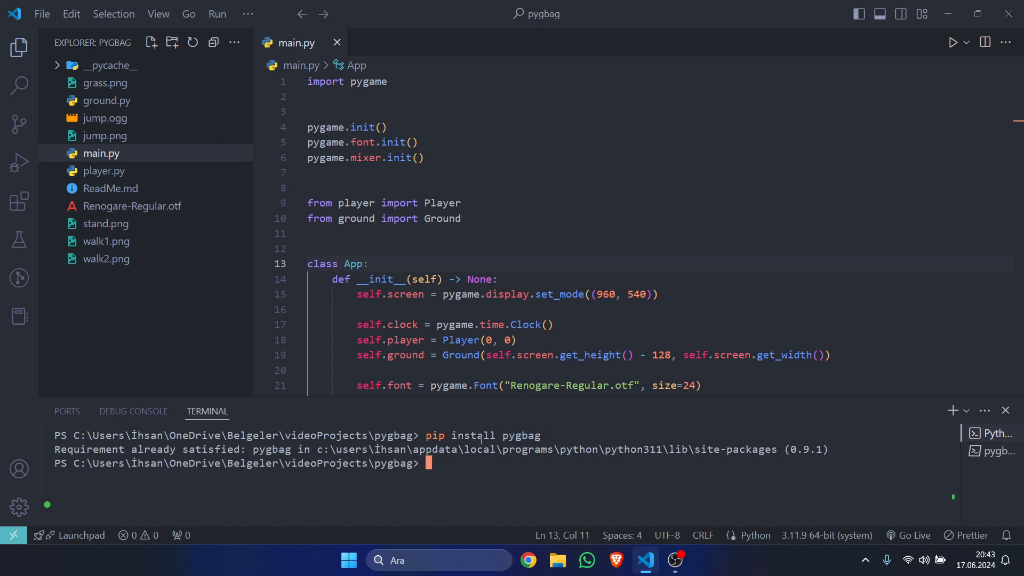
type("clear")
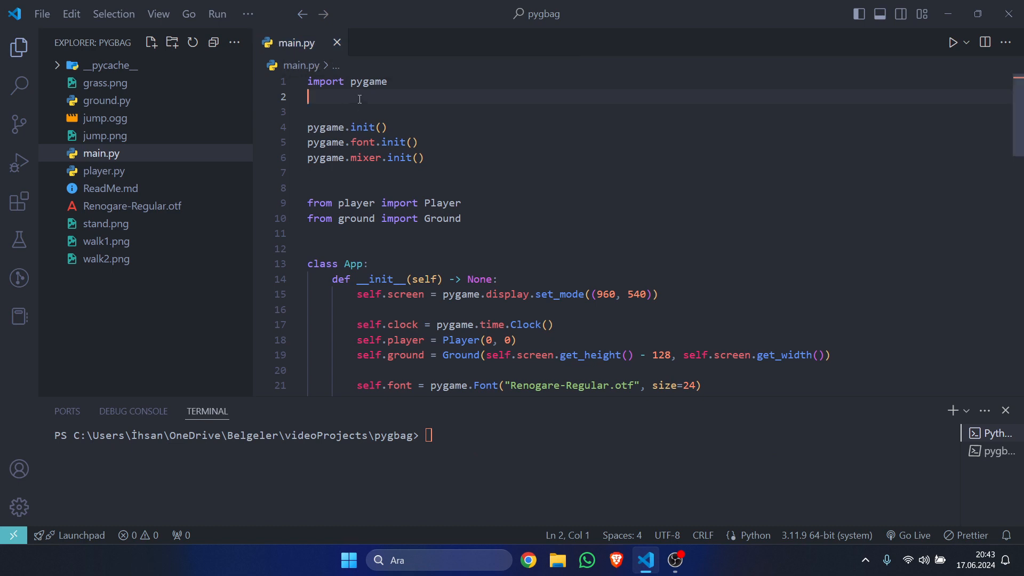
Add import asyncio at the top and make the run method async.
type("import")
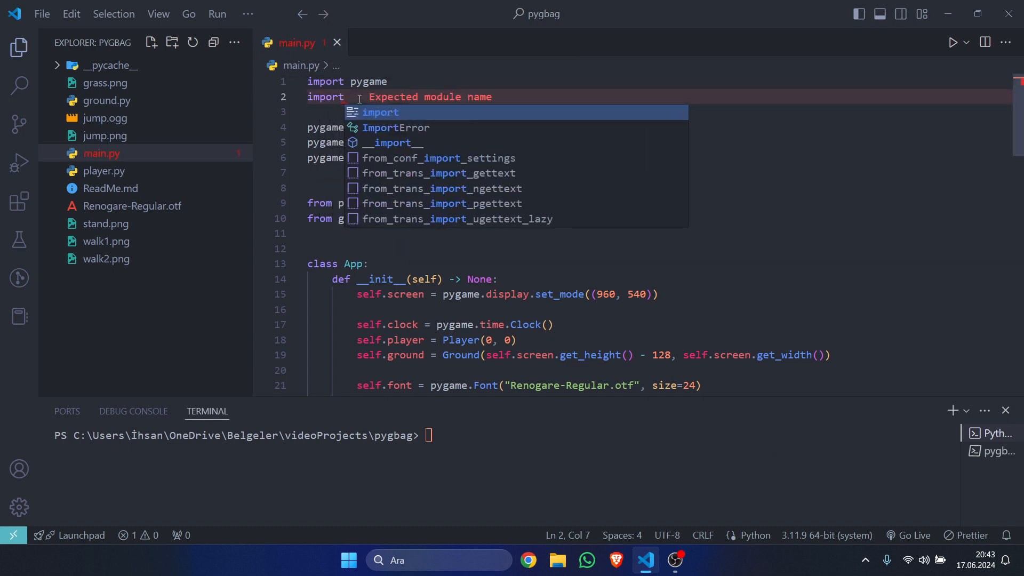
type("asyncio")
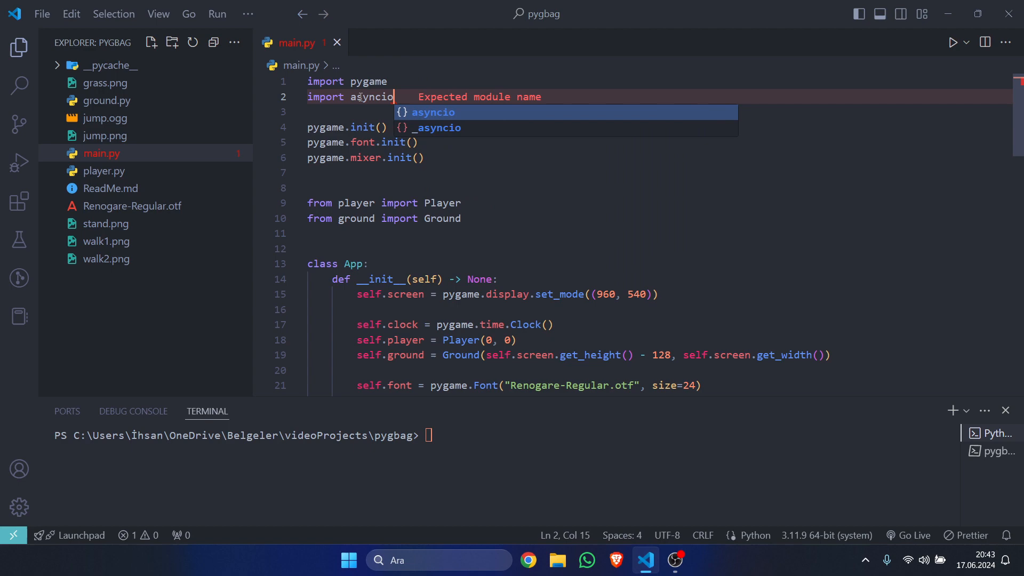
scroll("down", 3)
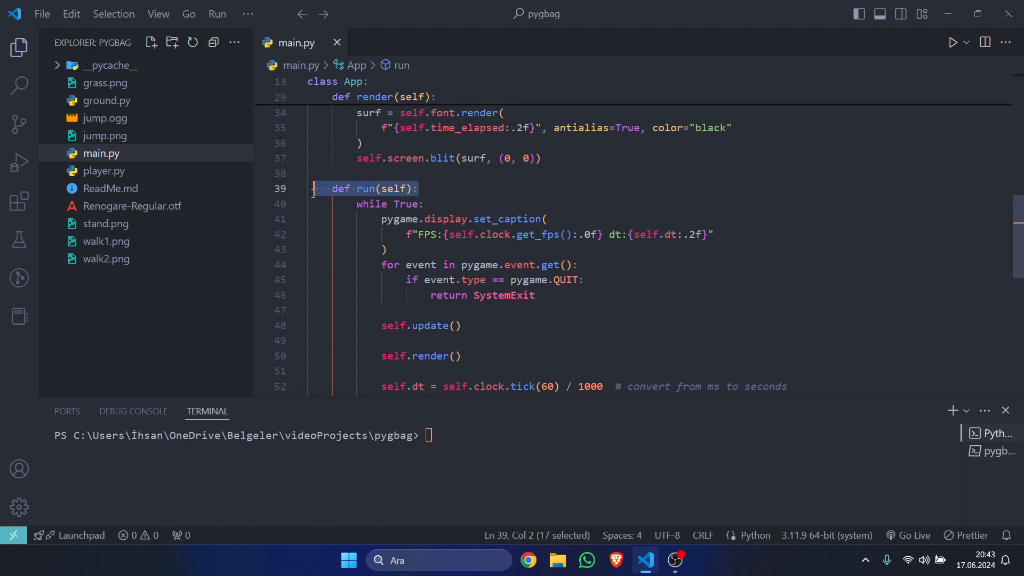
type("async")
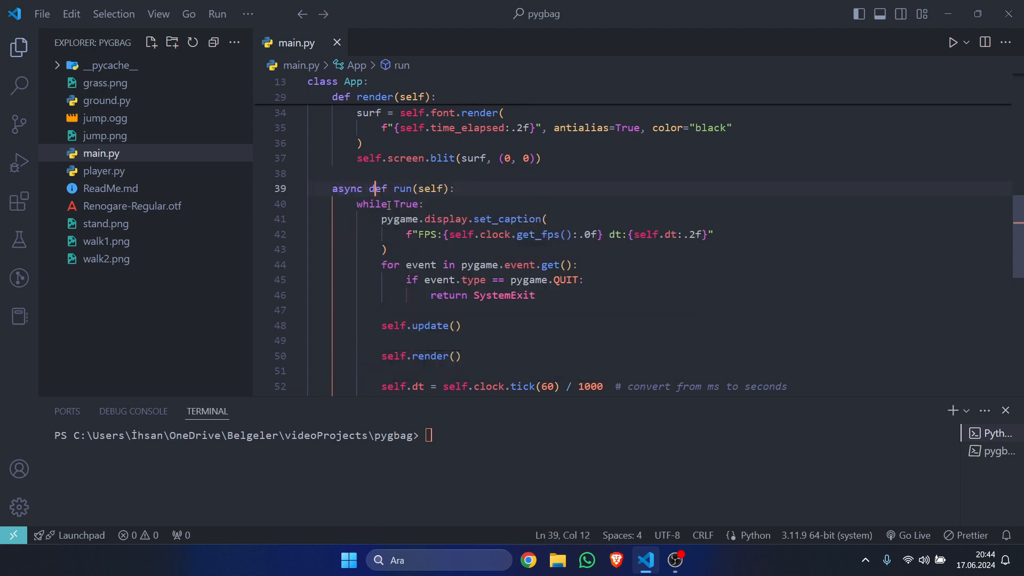
Add await asyncio.sleep(0) after display.flip() and wrap app.run() in asyncio.run().
left_click(392, 204)
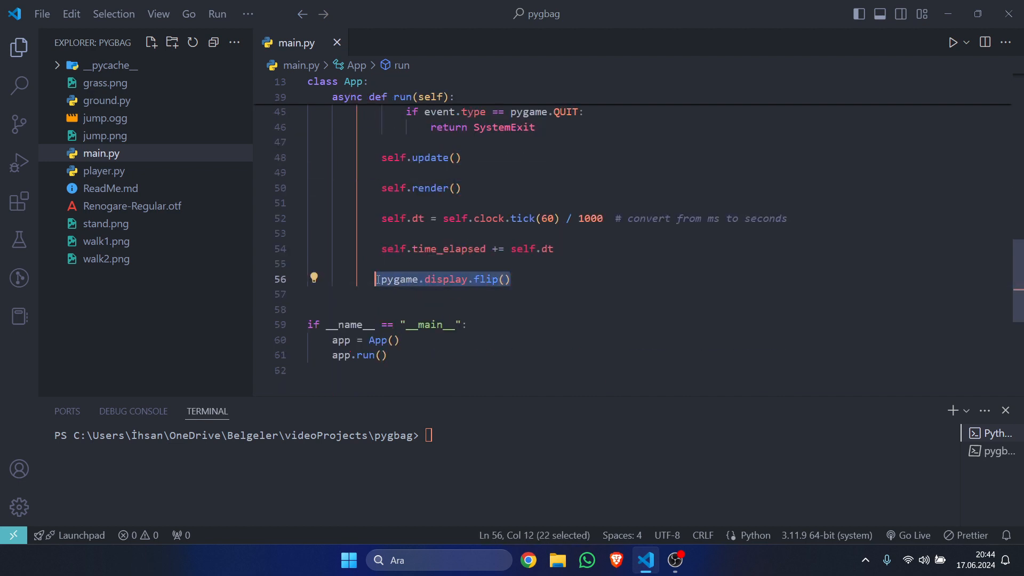
key("enter")
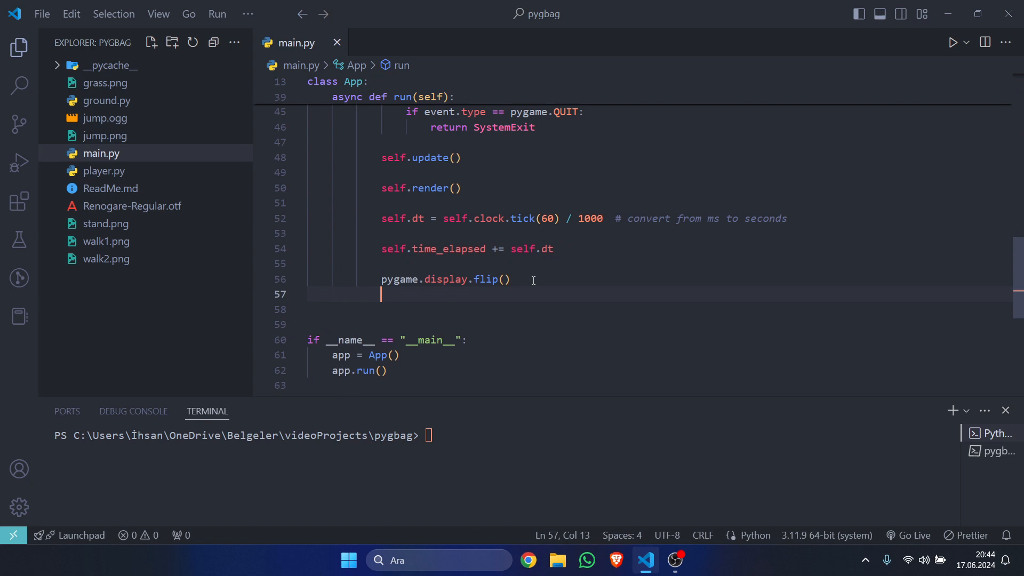
type("await asyncio.sleep(0")
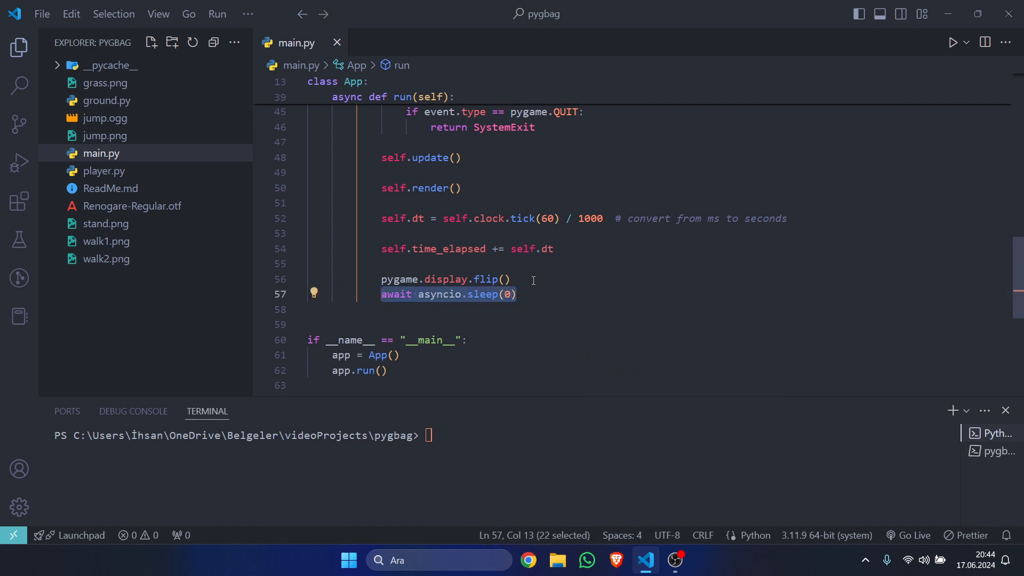
left_click(518, 294)
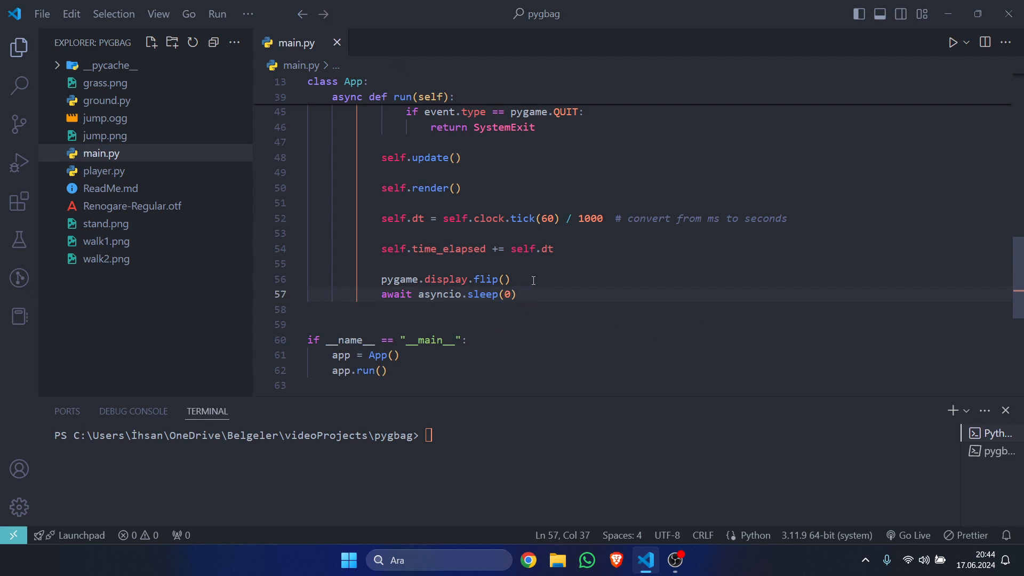
double_click(487, 294)
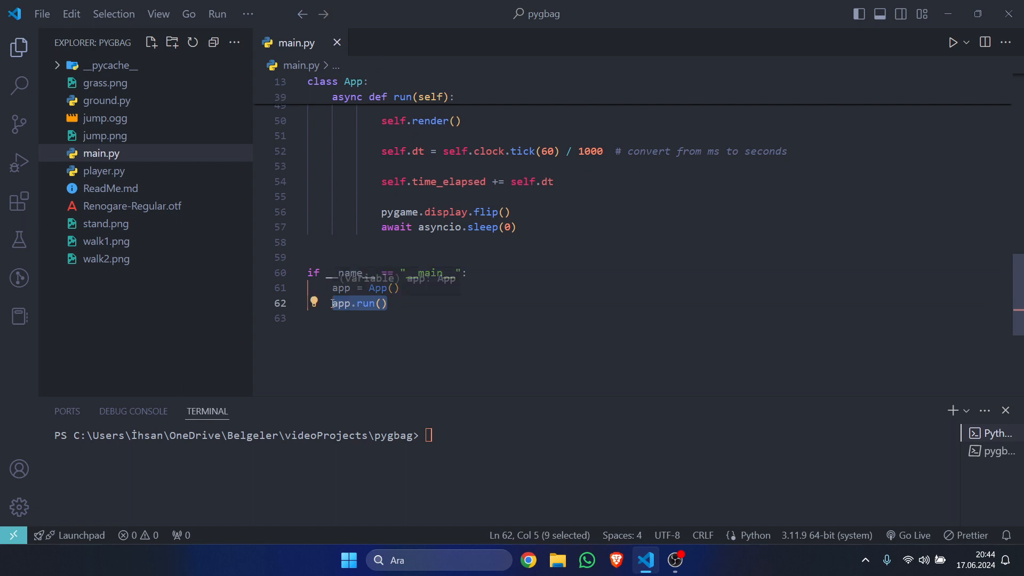
type("asyncio.run(")
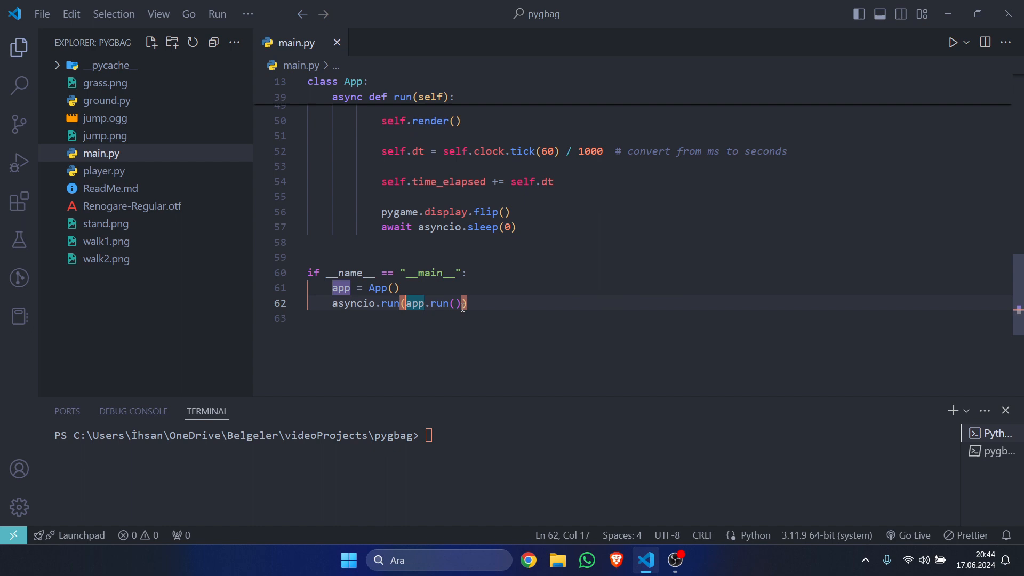
mouse_move(513, 397)
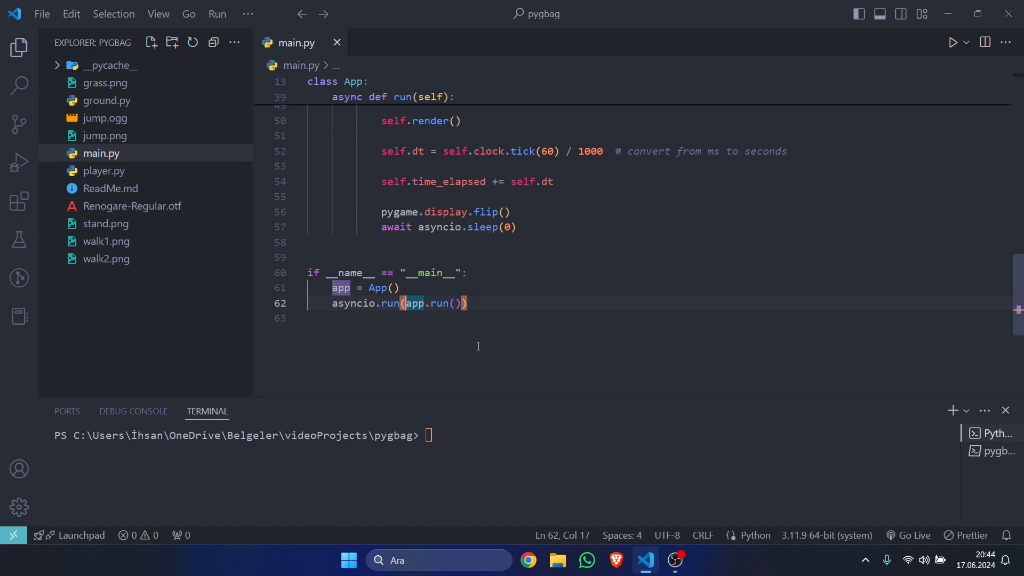
mouse_move(490, 408)
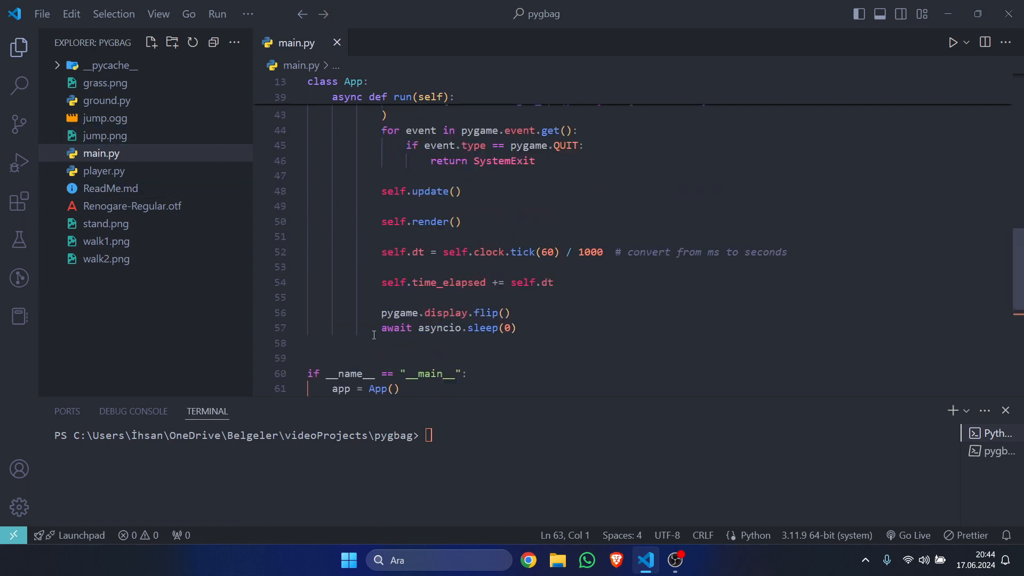
mouse_move(101, 153)
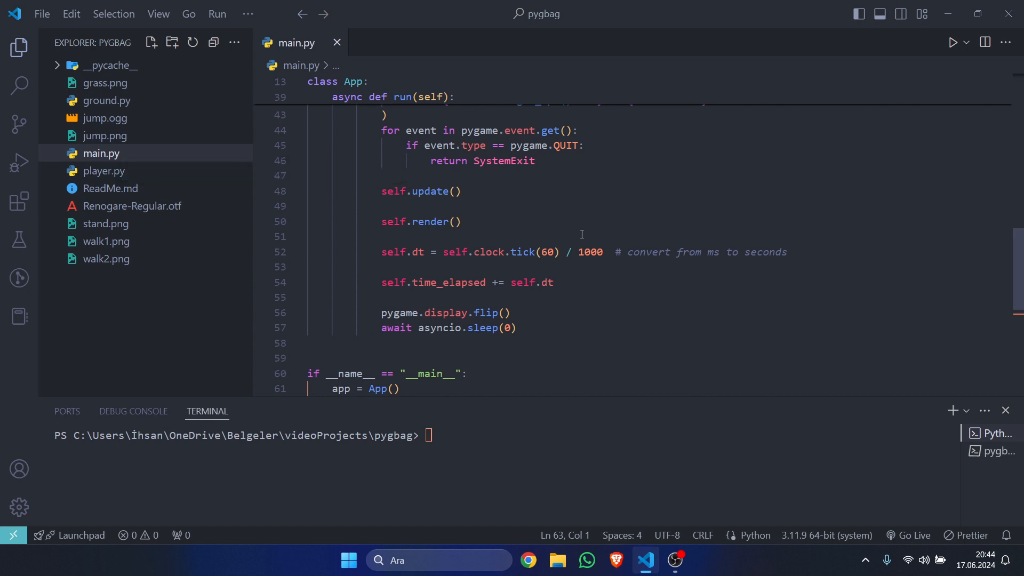
left_click(105, 119)
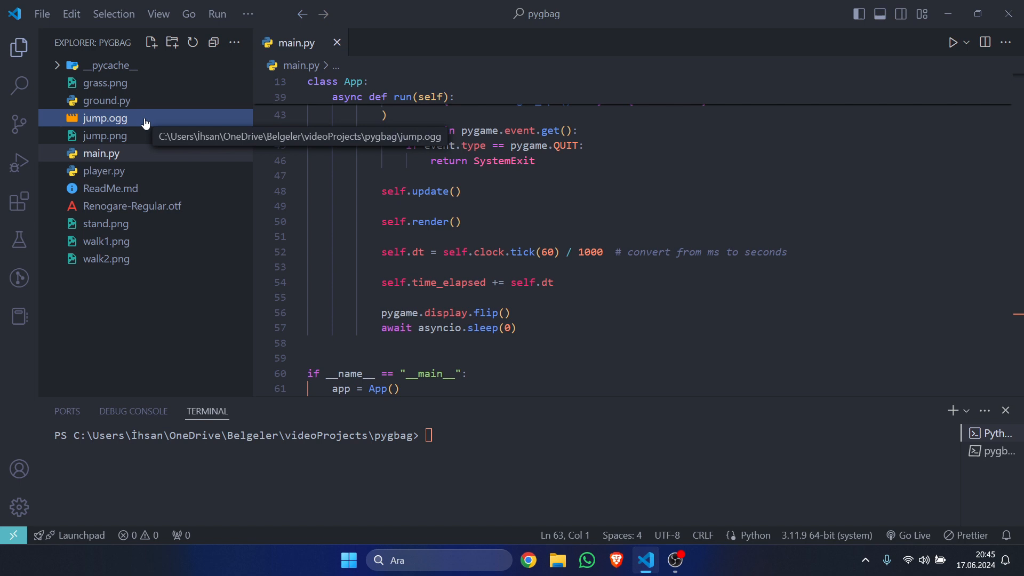
left_click(644, 223)
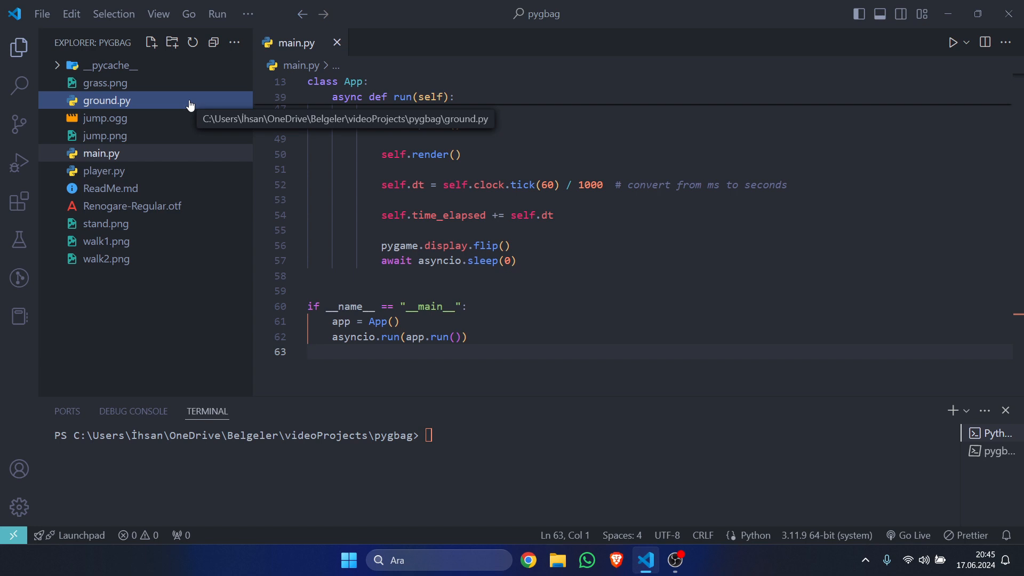
mouse_move(193, 279)
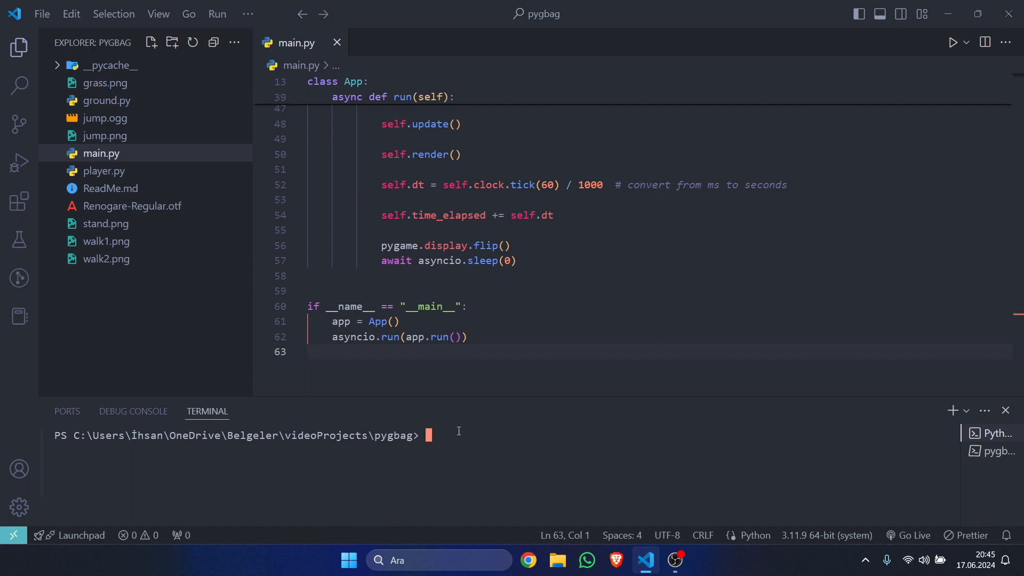
Build the project for the web with py -m pygbag . in the terminal.
type("pyg")
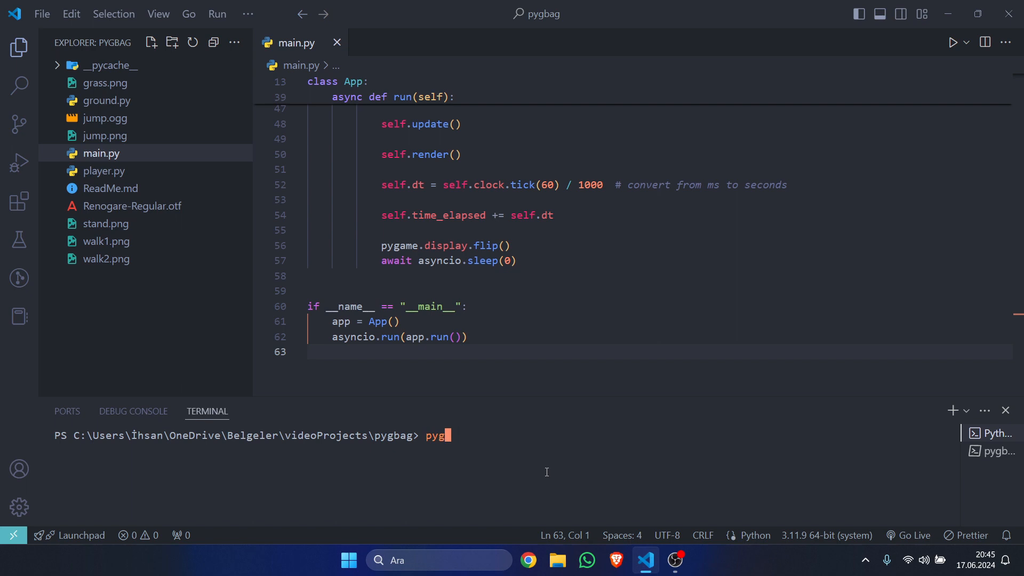
type("bag .")
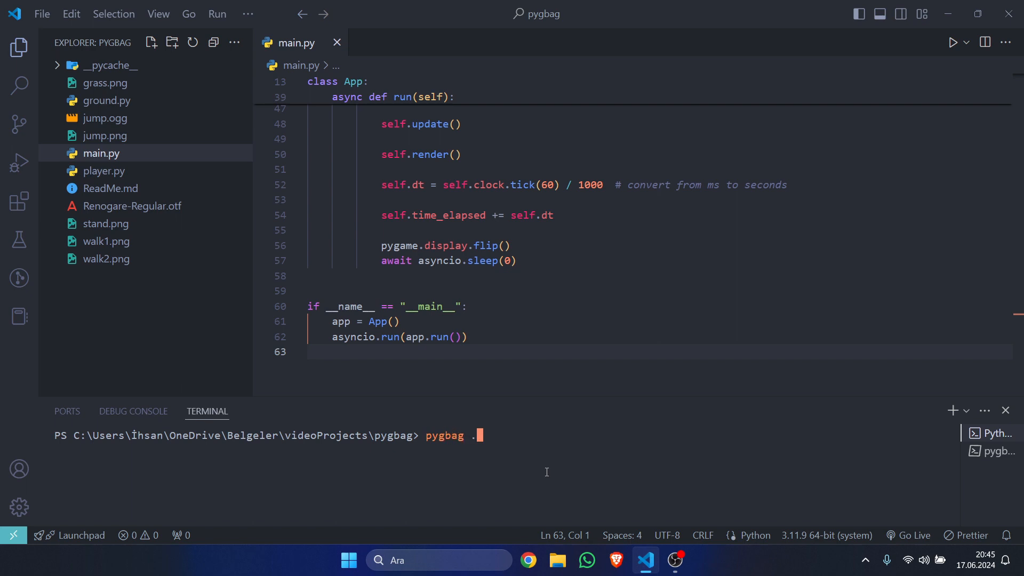
mouse_move(91, 328)
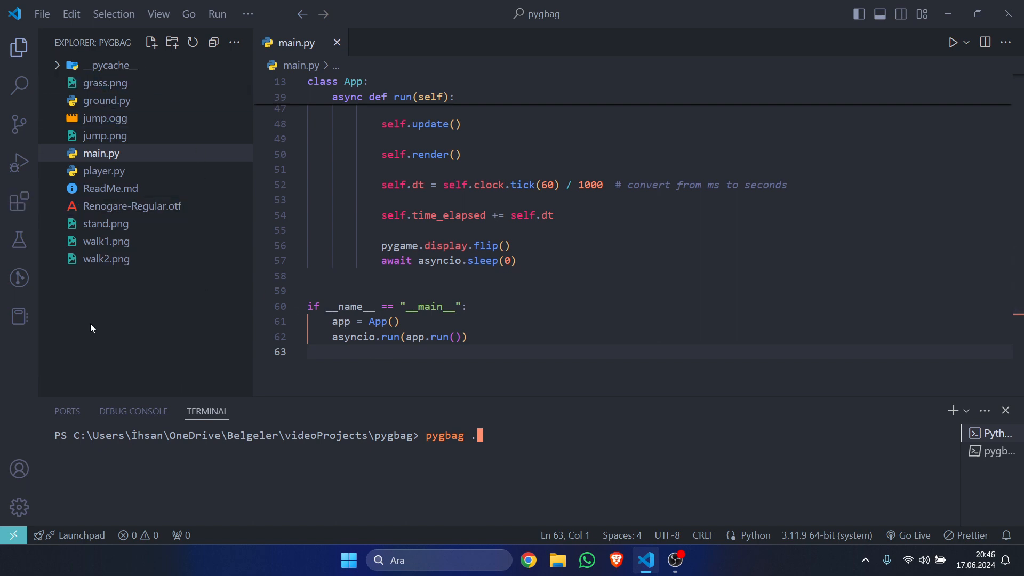
mouse_move(534, 489)
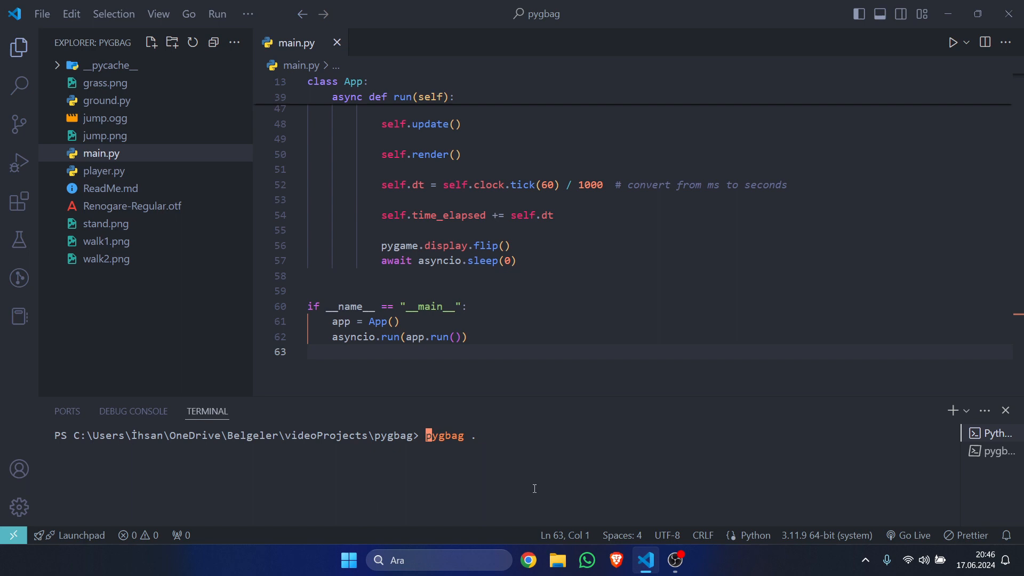
type("py -m")
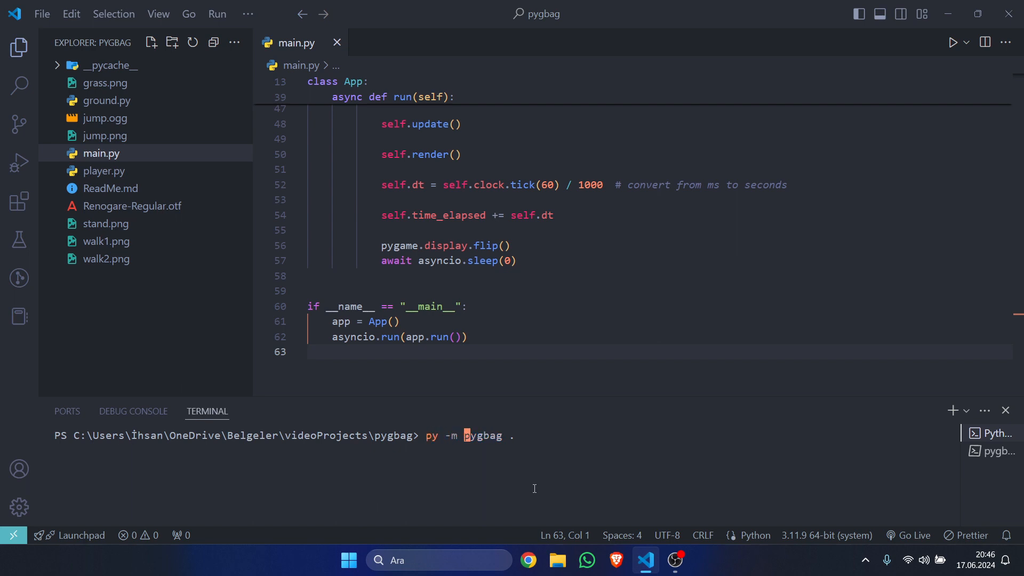
mouse_move(516, 436)
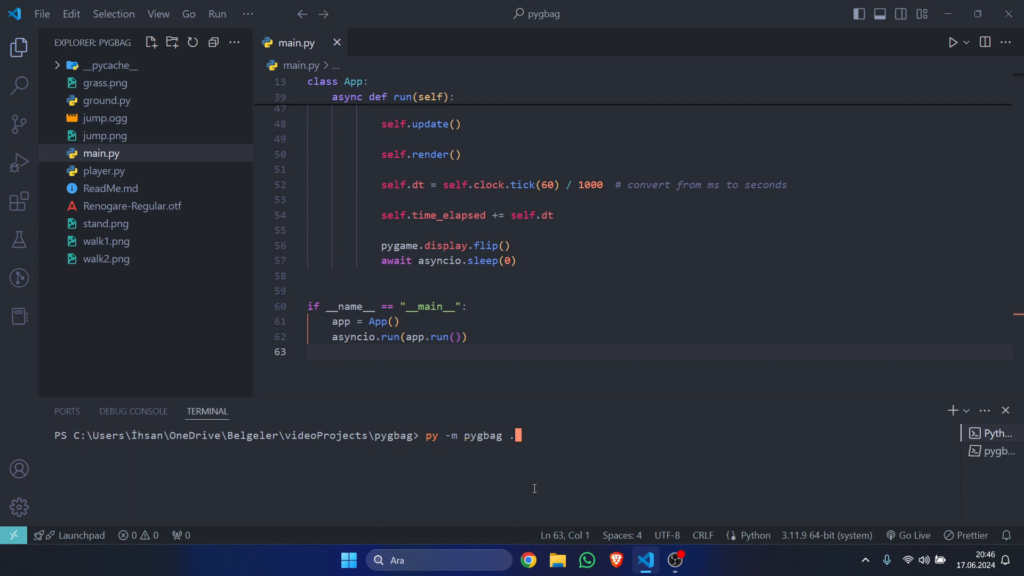
key("Return")
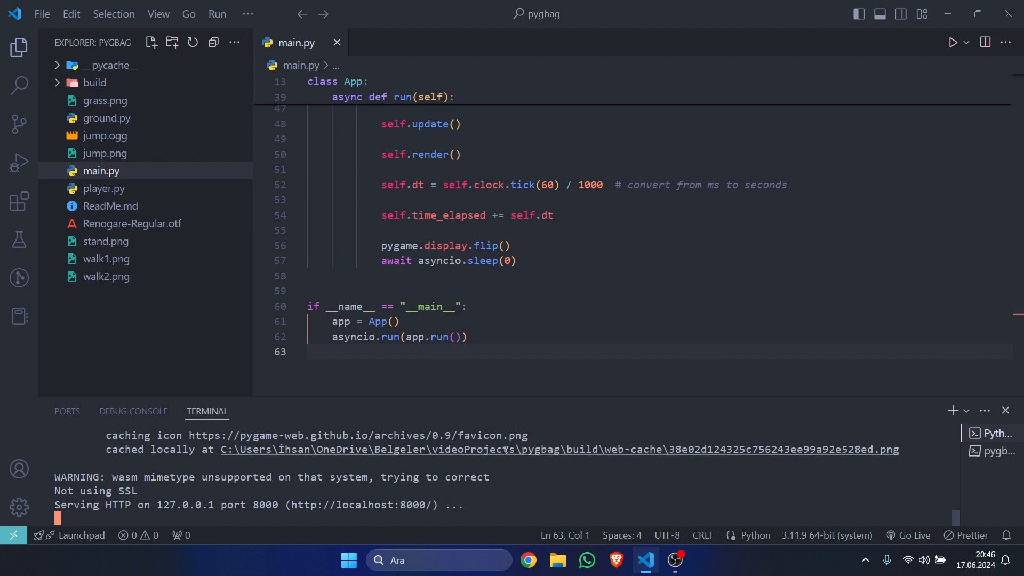
mouse_move(503, 449)
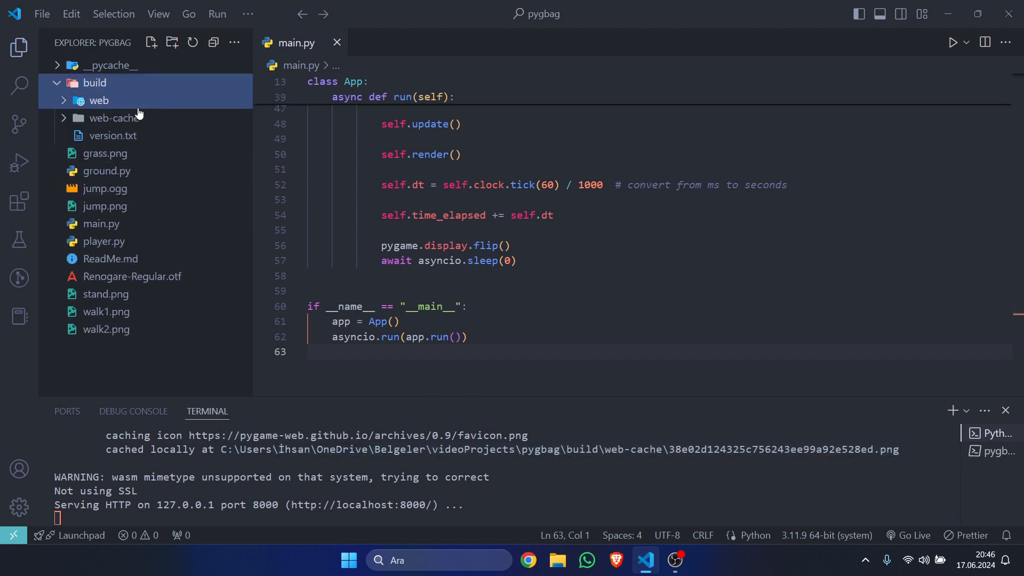
Inspect the build folder, play the game at localhost:8000 in Brave, then return to VS Code.
left_click(115, 117)
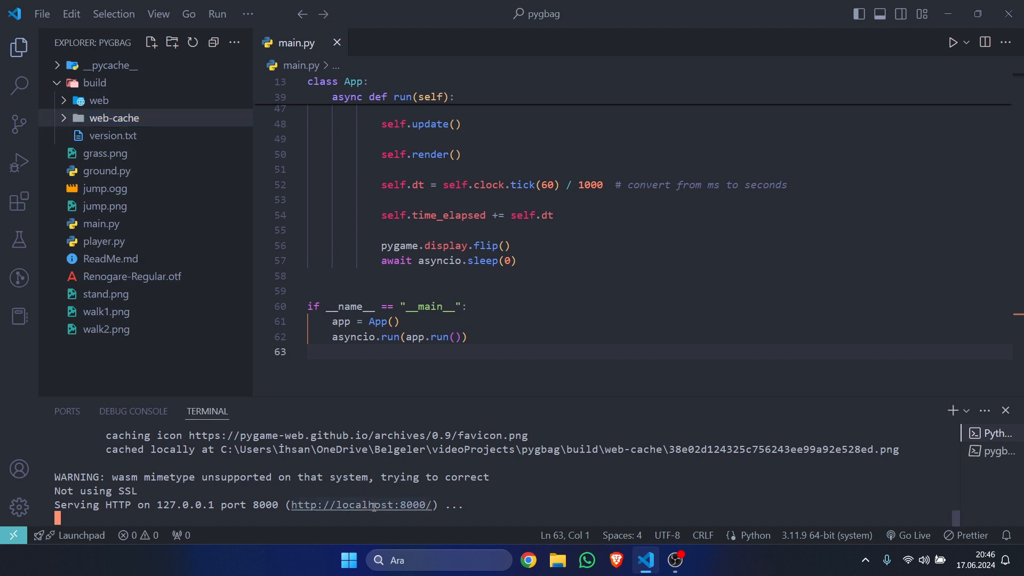
mouse_move(362, 505)
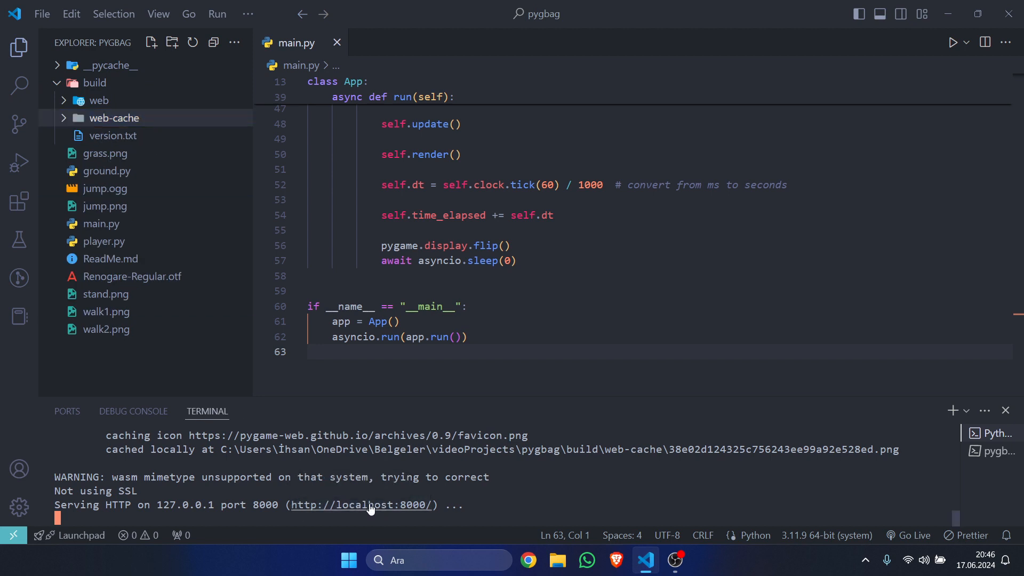
left_click(360, 505)
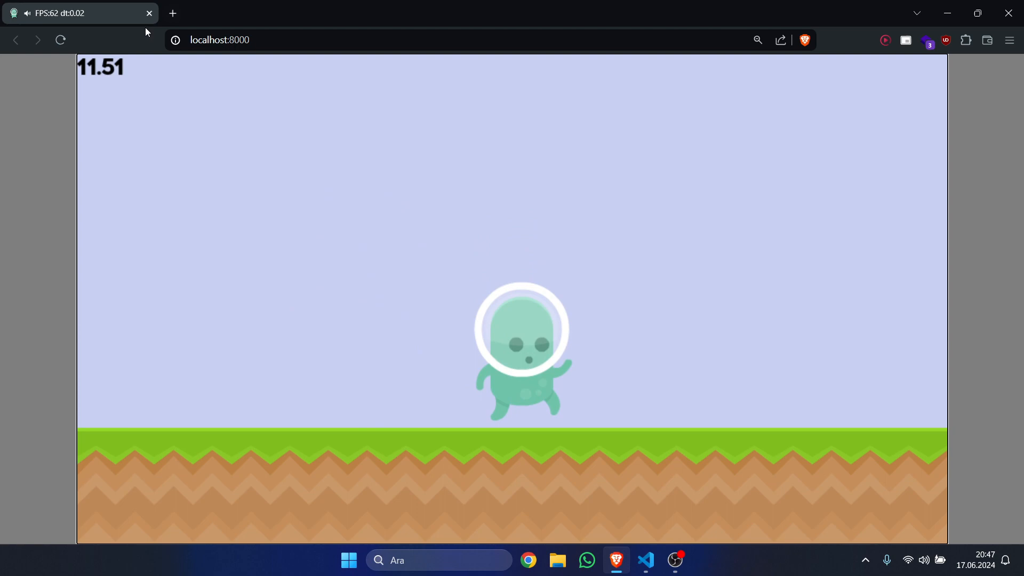
left_click(172, 13)
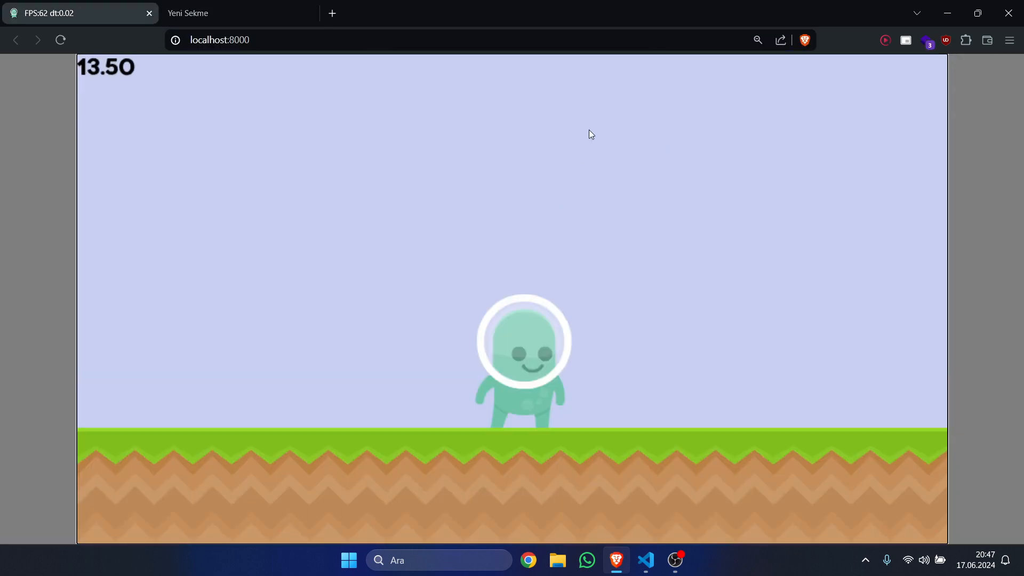
left_click(645, 560)
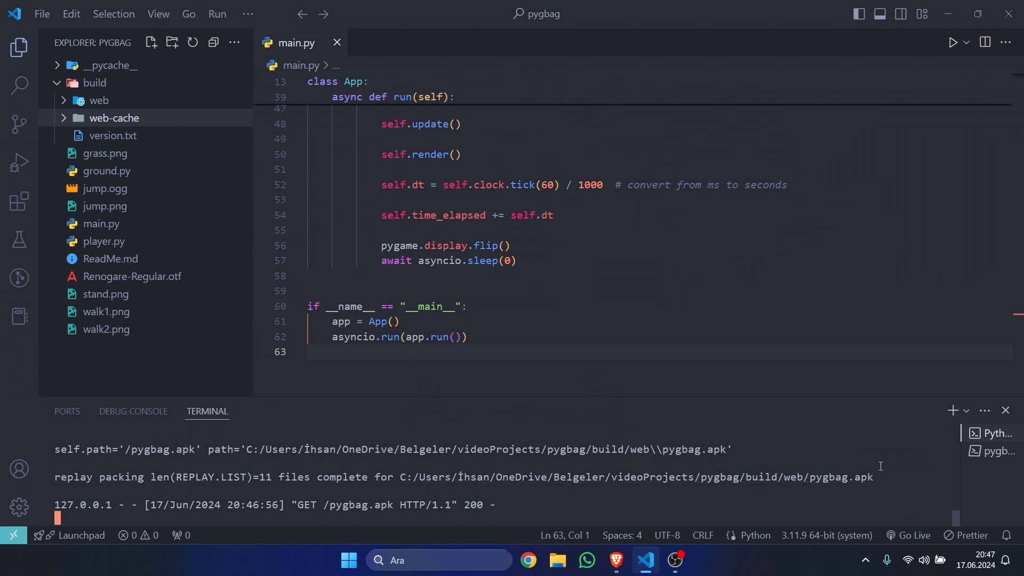
Stop the server, clear the terminal, and create build/web.zip with pygbag --archive.
type("clear")
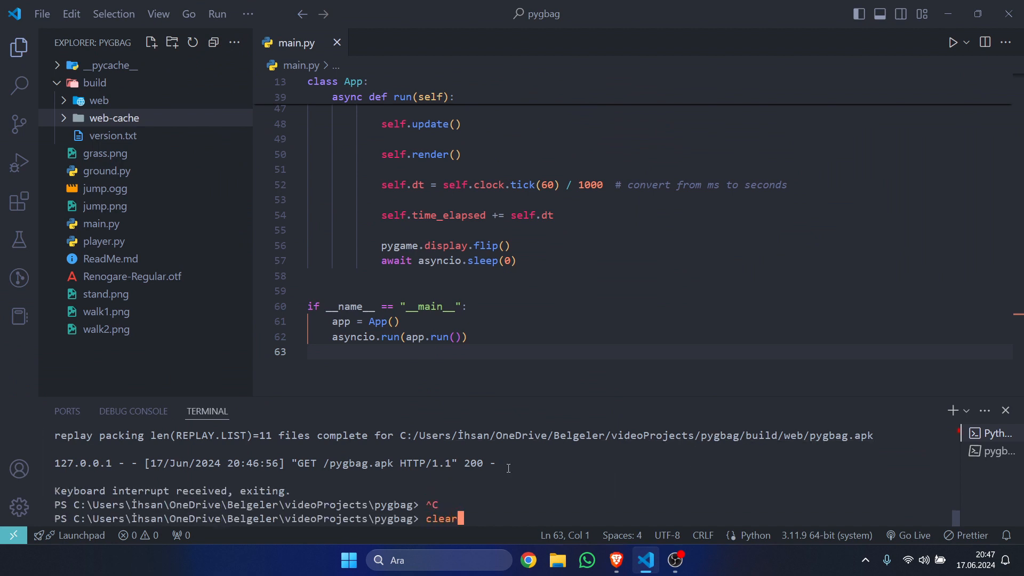
key("Return")
type("pygbag --archi")
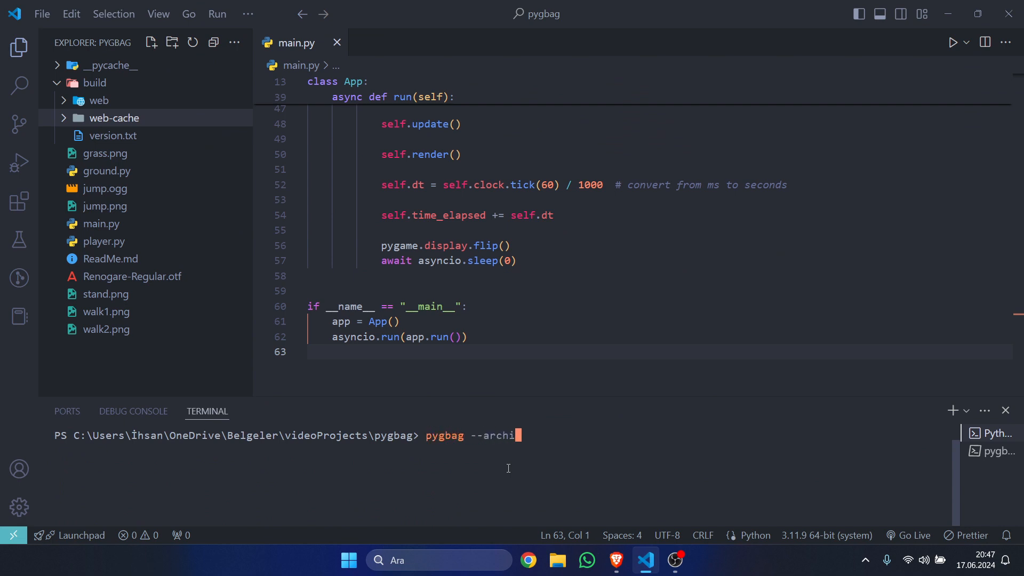
type("ve .")
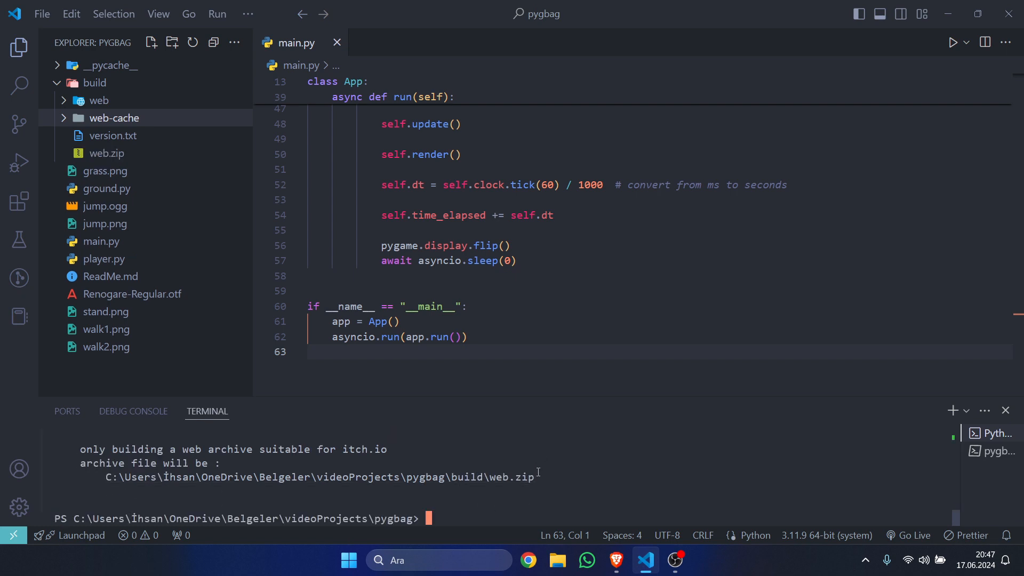
left_click(105, 154)
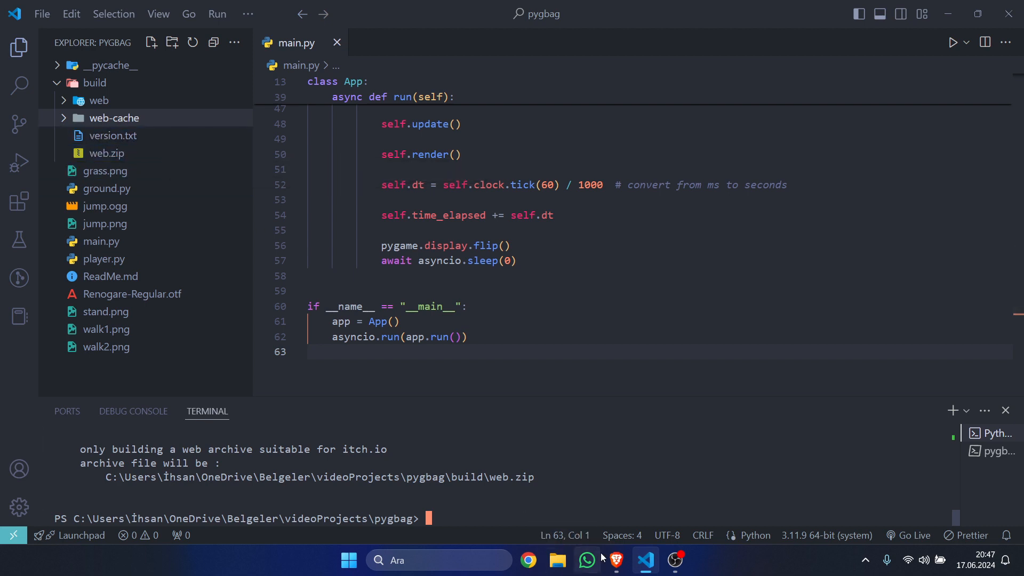
Create a new itch.io project titled 'Pygbag Test Video' with Kind of project set to HTML.
left_click(615, 560)
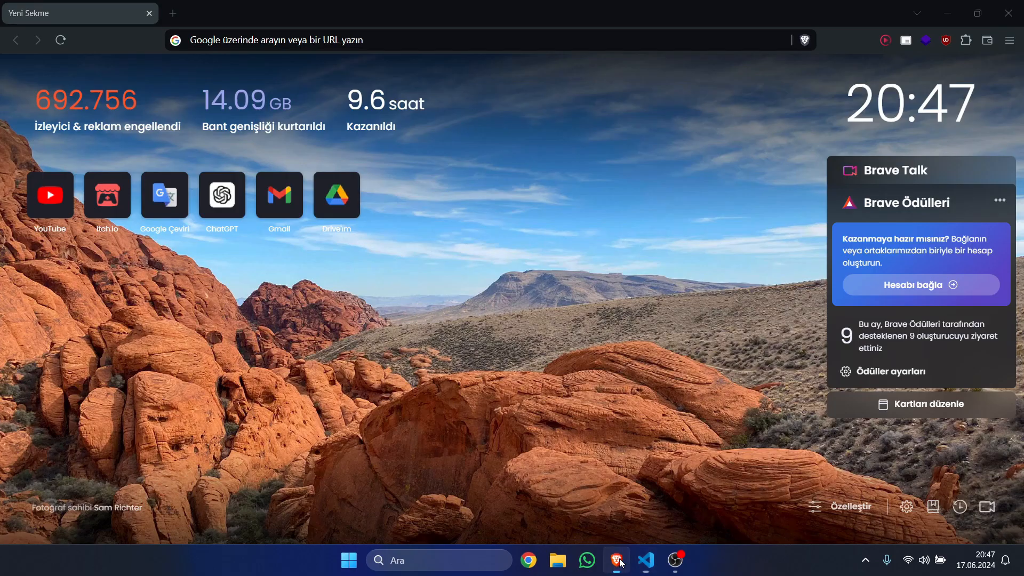
left_click(107, 195)
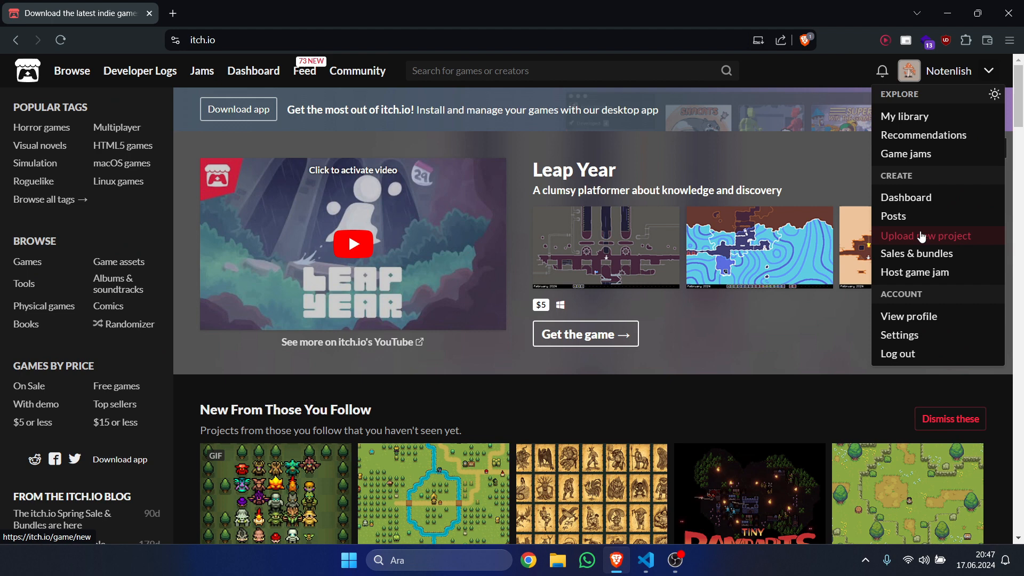
left_click(923, 236)
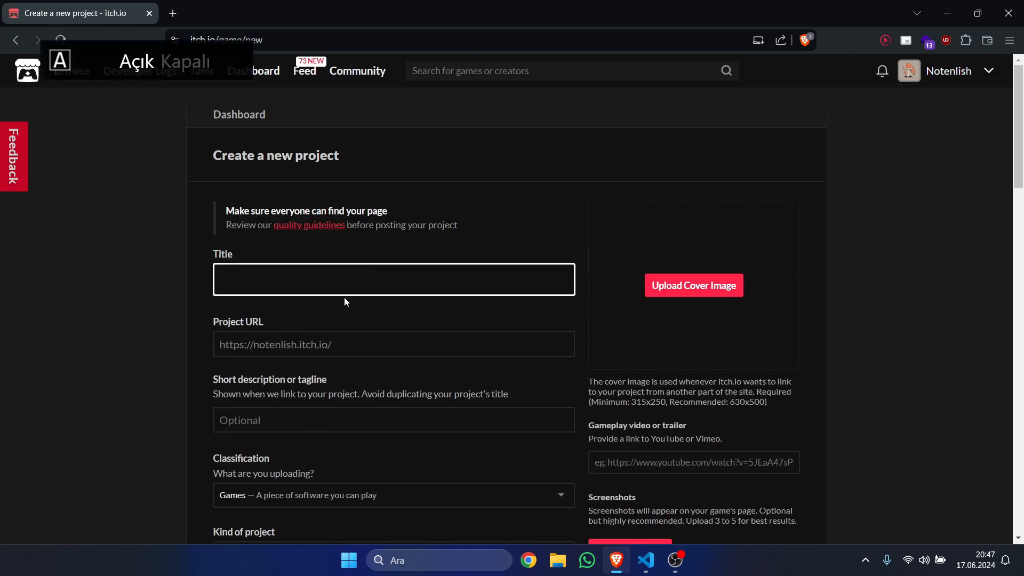
type("Pygbag")
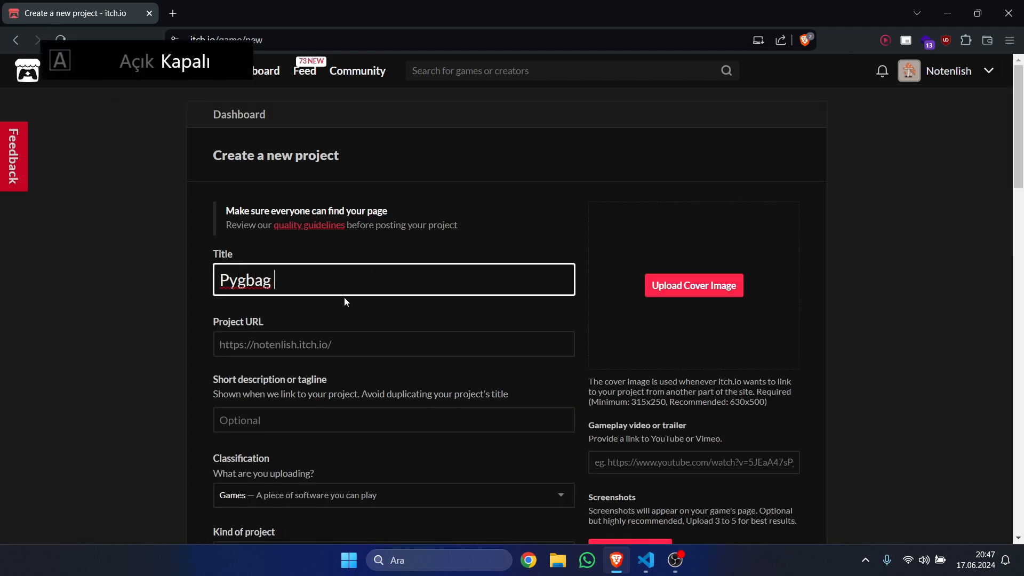
type("Test Video")
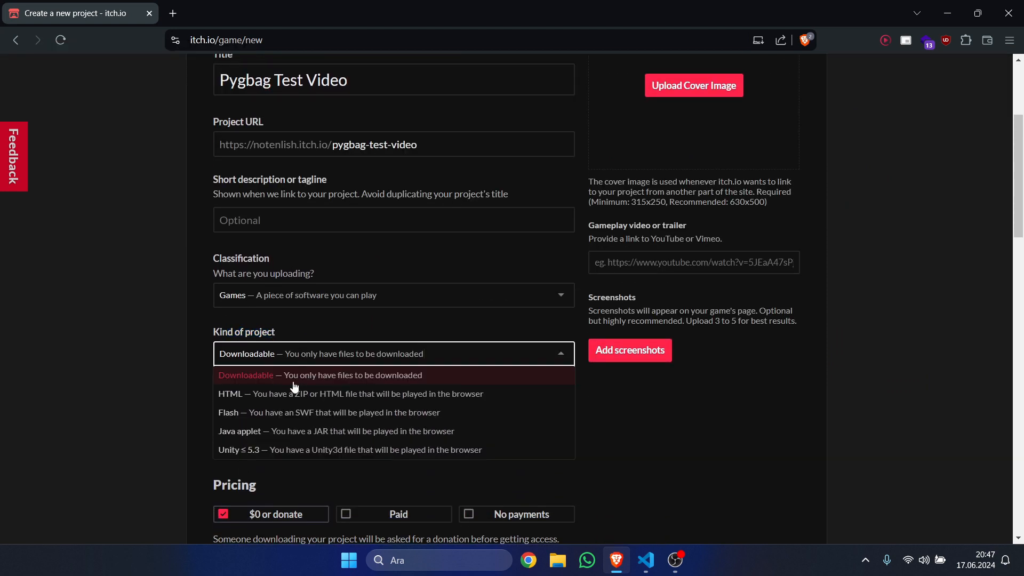
left_click(349, 393)
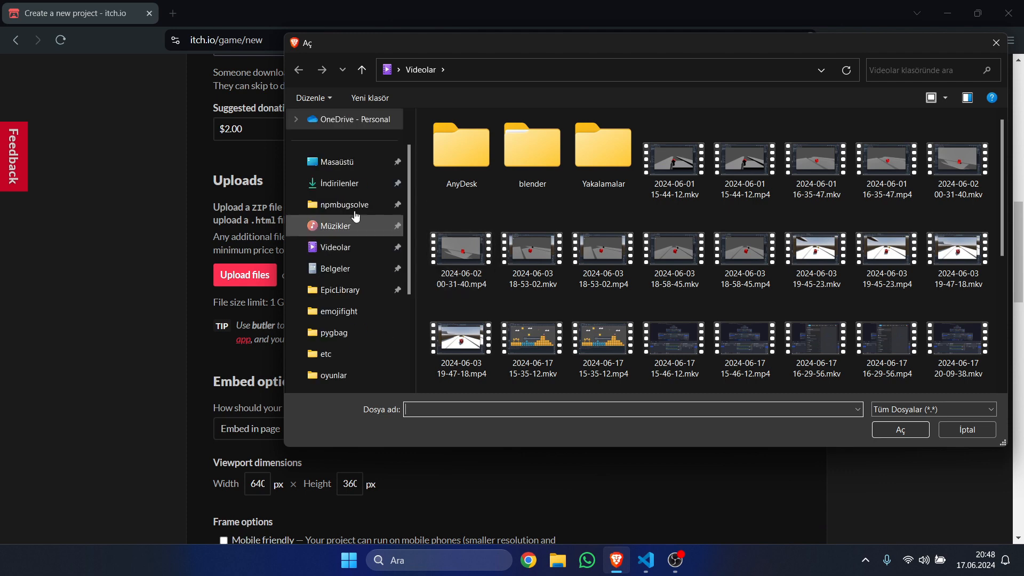
mouse_move(352, 289)
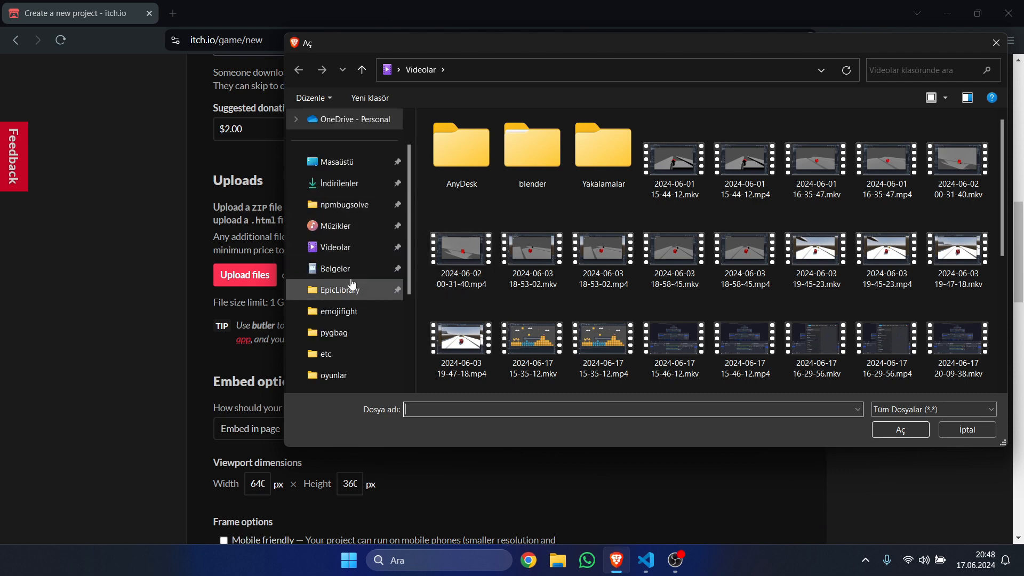
Browse to Documents > pygbag > build and upload web.zip.
left_click(335, 268)
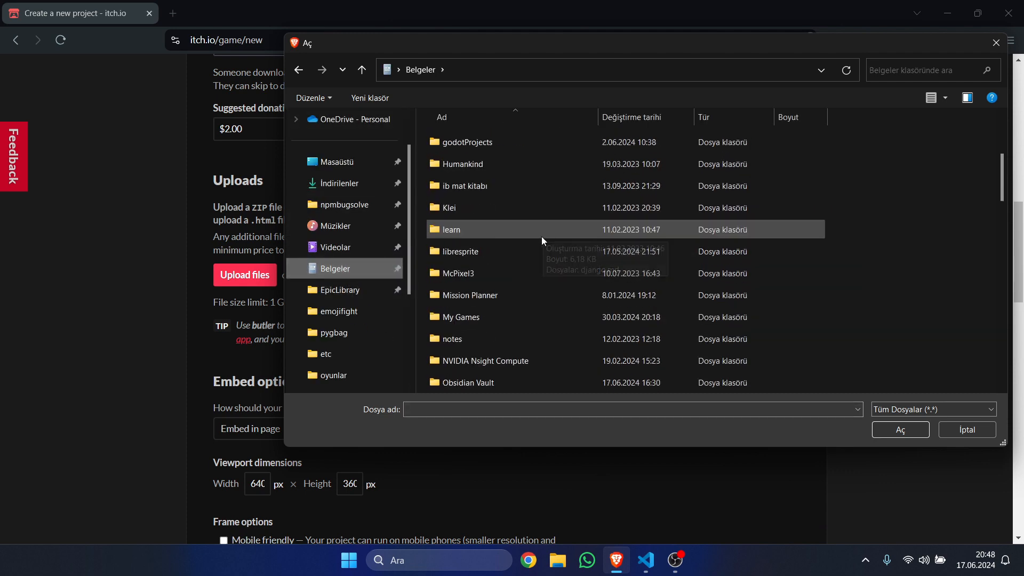
scroll("down", 3)
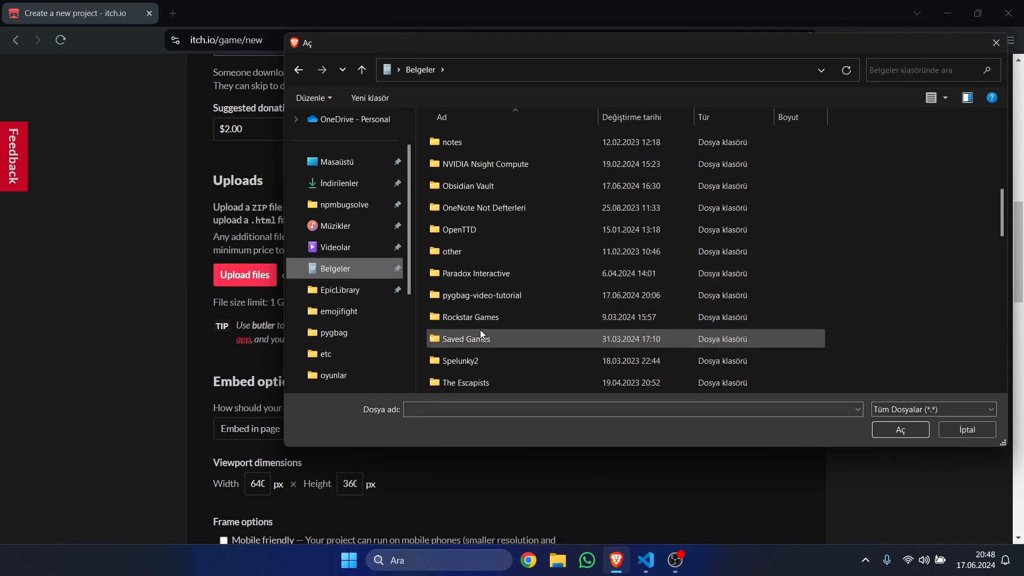
scroll("down", 3)
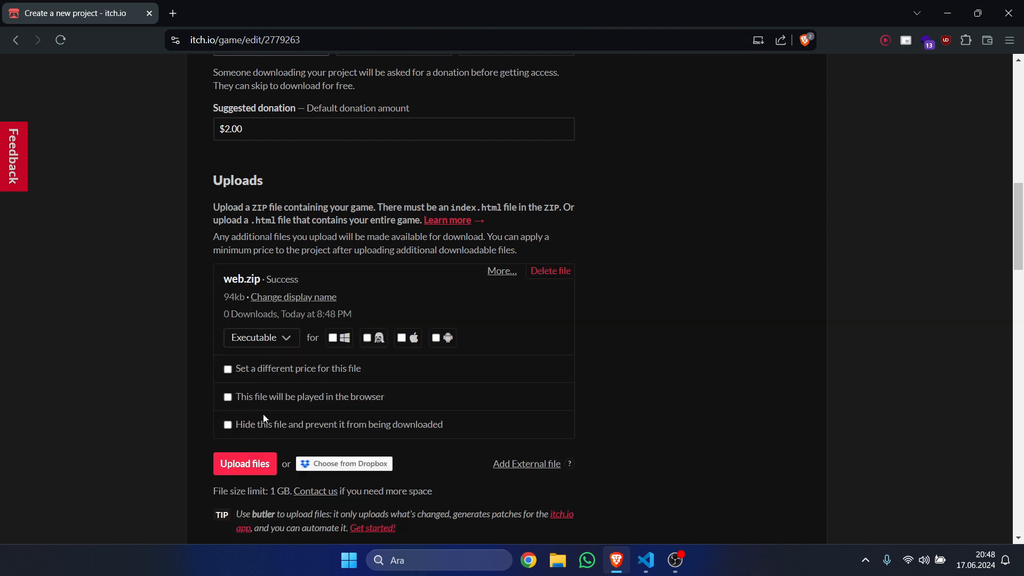
Mark web.zip as played in the browser, keep the 640×360 embed viewport, and review the form.
left_click(228, 396)
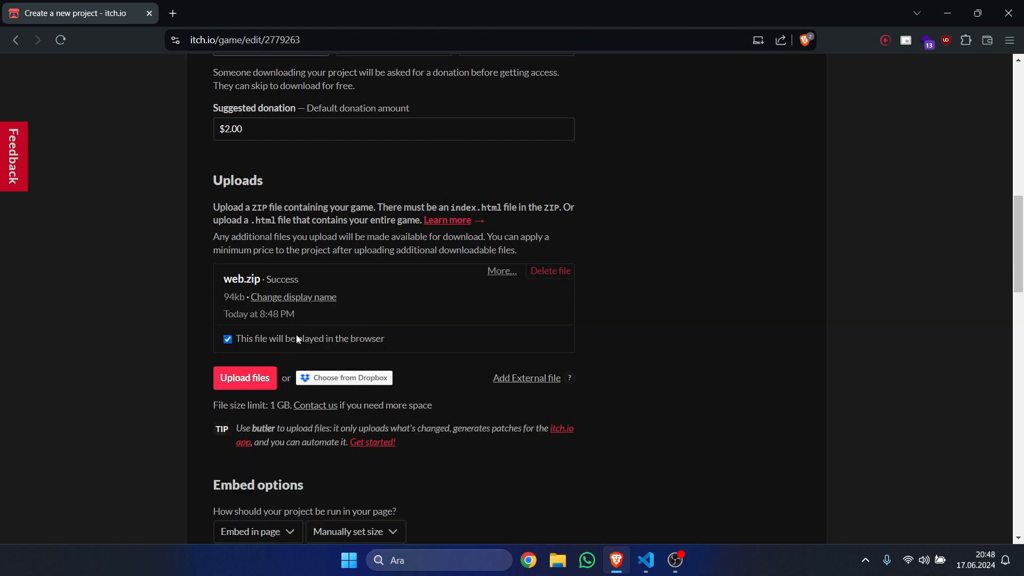
scroll("down", 3)
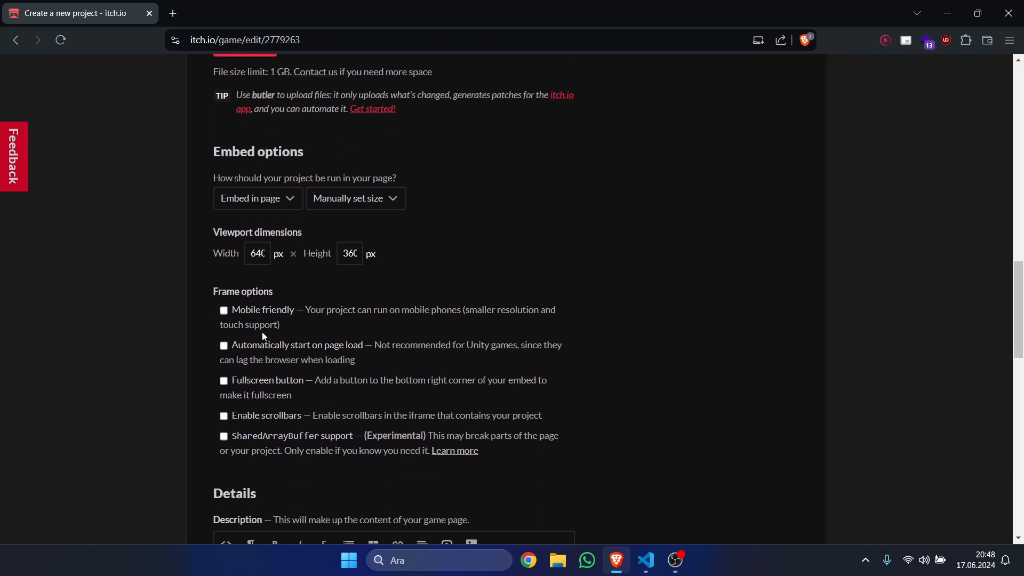
mouse_move(294, 428)
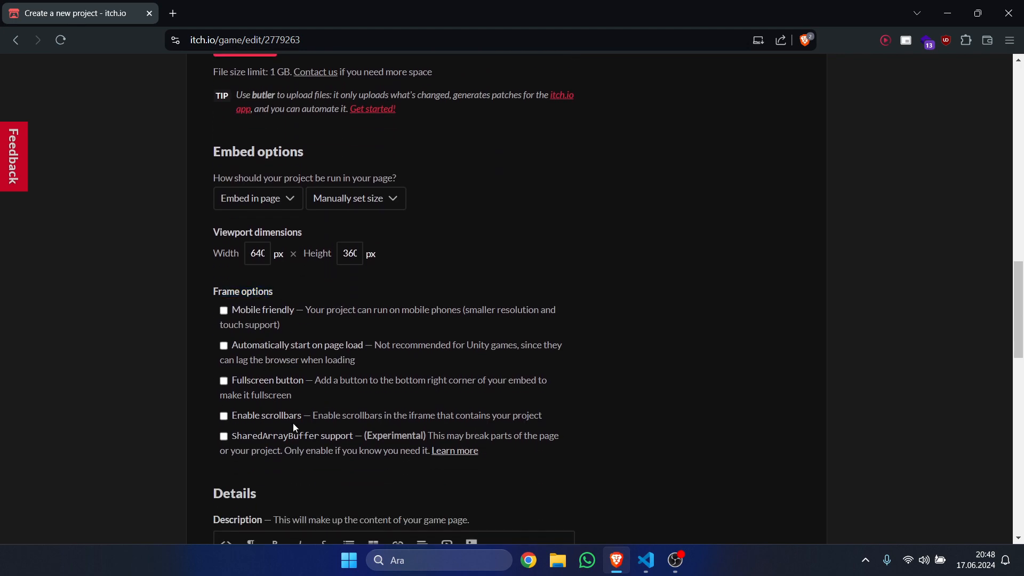
mouse_move(480, 365)
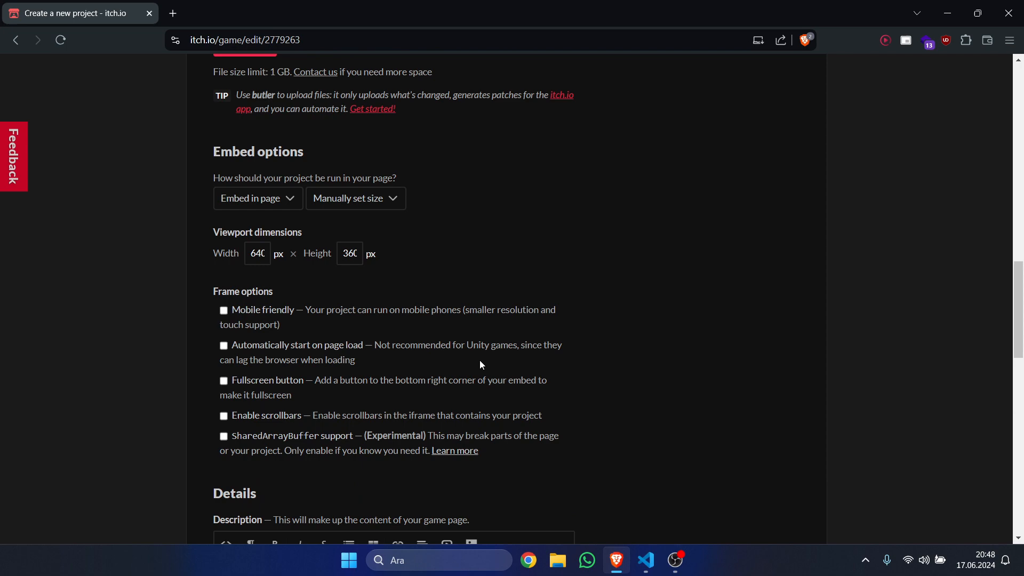
mouse_move(742, 331)
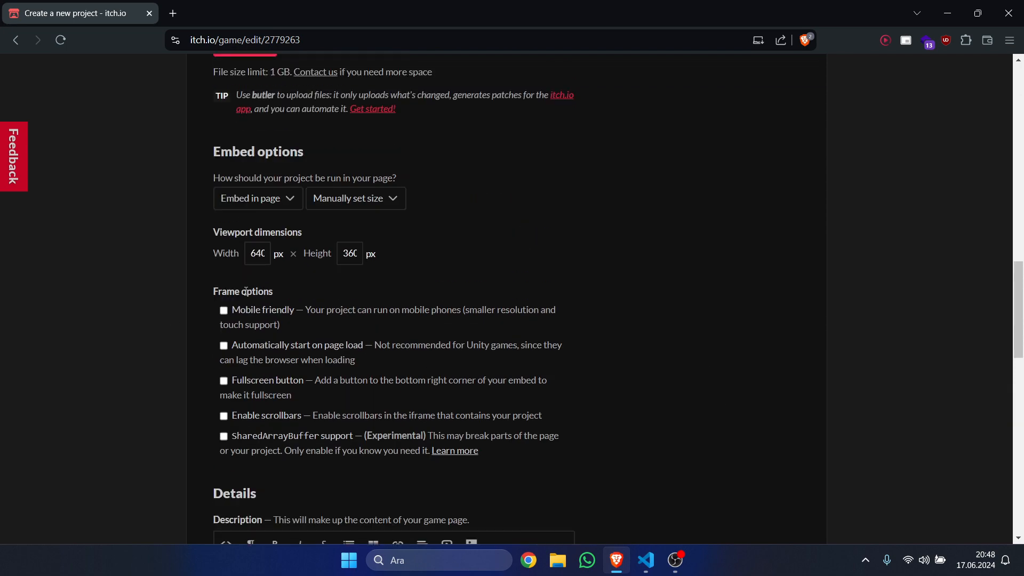
triple_click(257, 253)
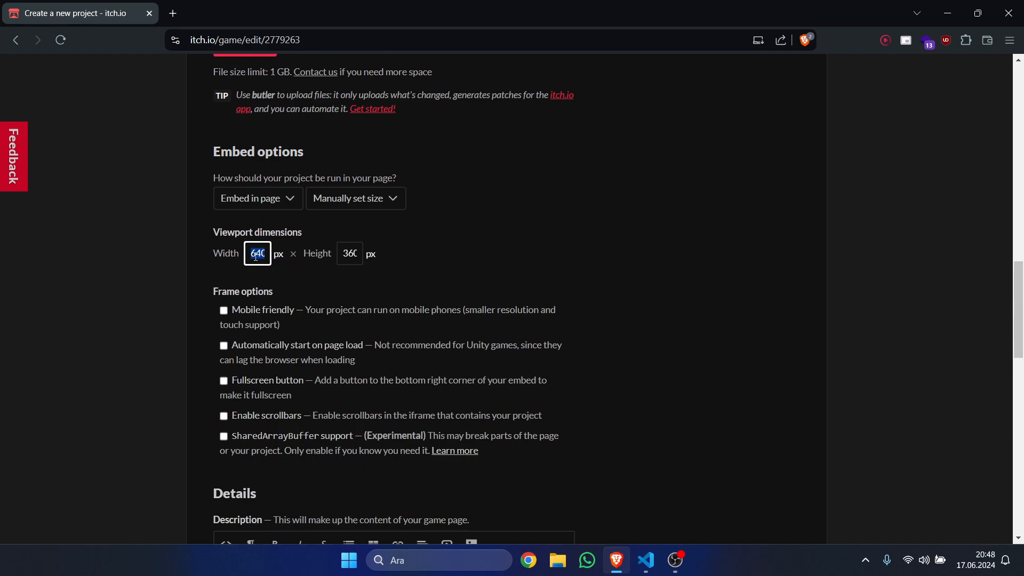
scroll("down", 3)
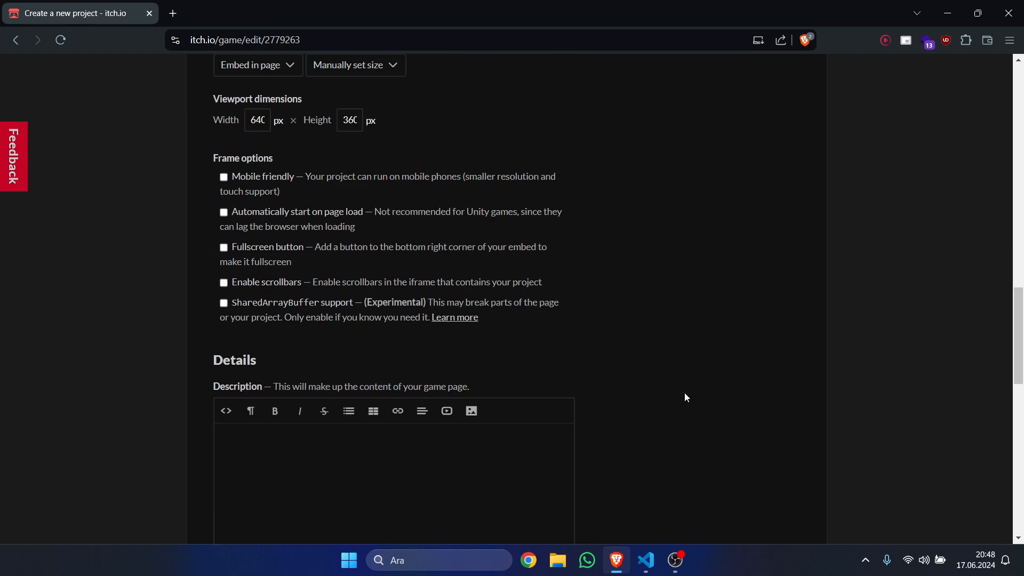
scroll("up", 3)
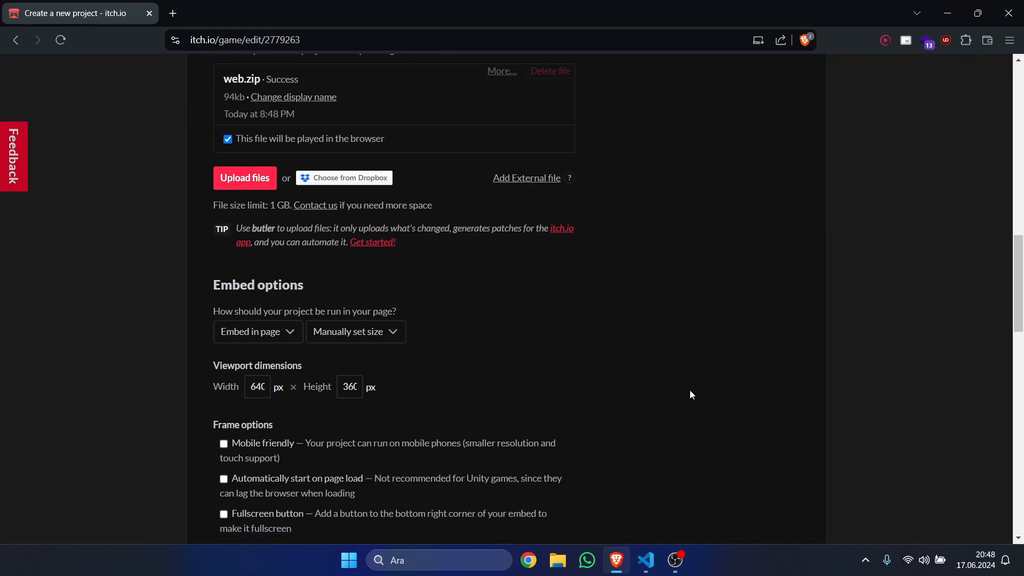
scroll("down", 3)
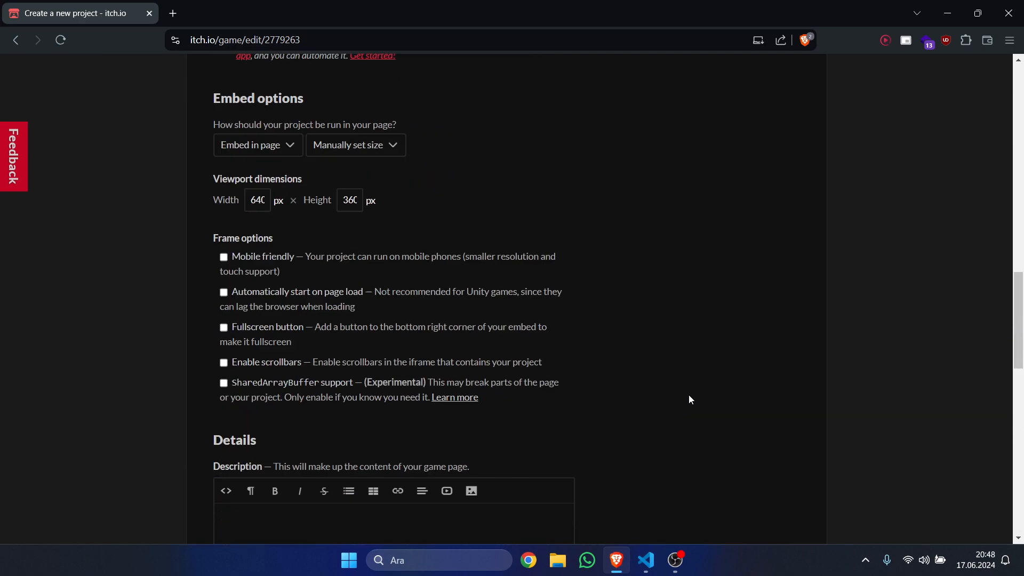
scroll("down", 3)
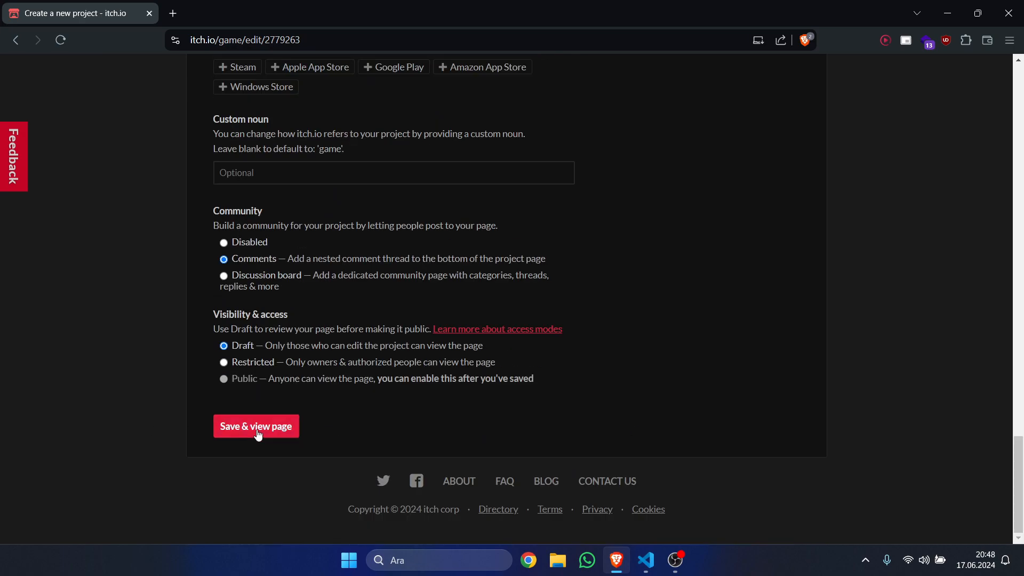
Save the project and view its Draft page with the platformer running embedded.
left_click(255, 426)
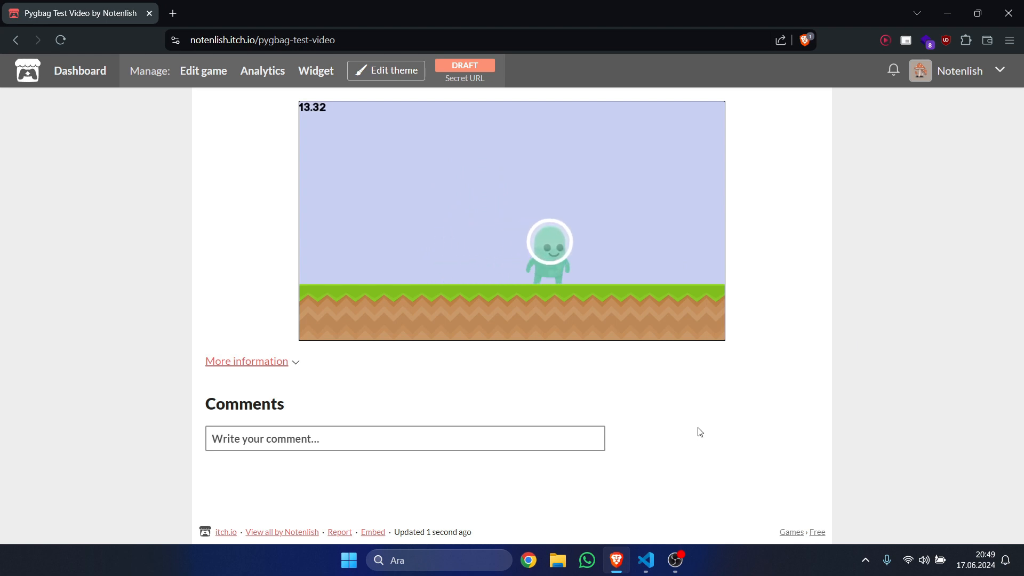
mouse_move(696, 405)
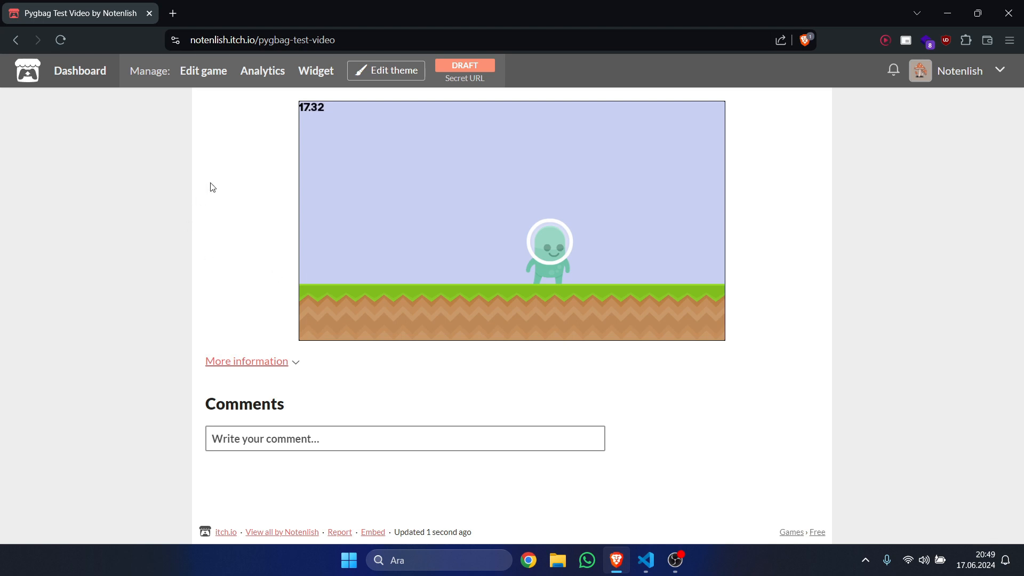
mouse_move(534, 239)
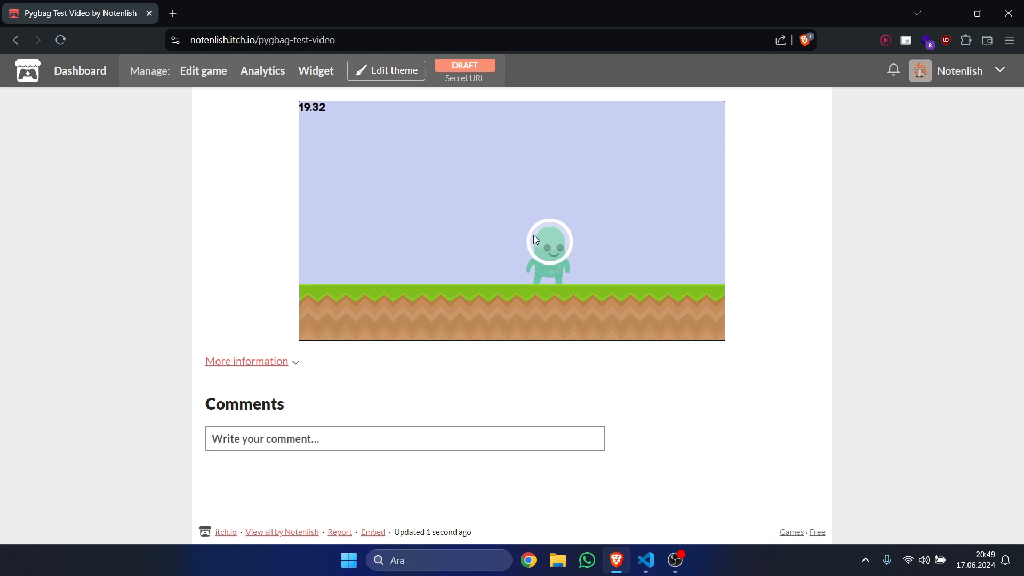